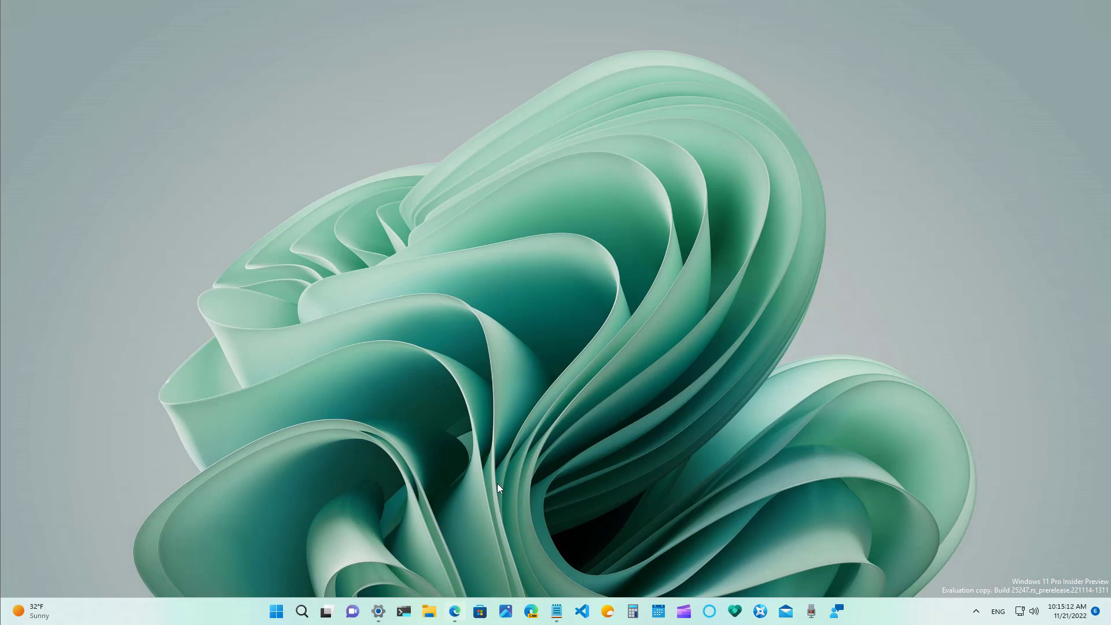
Restore Edge showing the Start menu recommended-sites screenshot, then the Studio effects image.
click(455, 611)
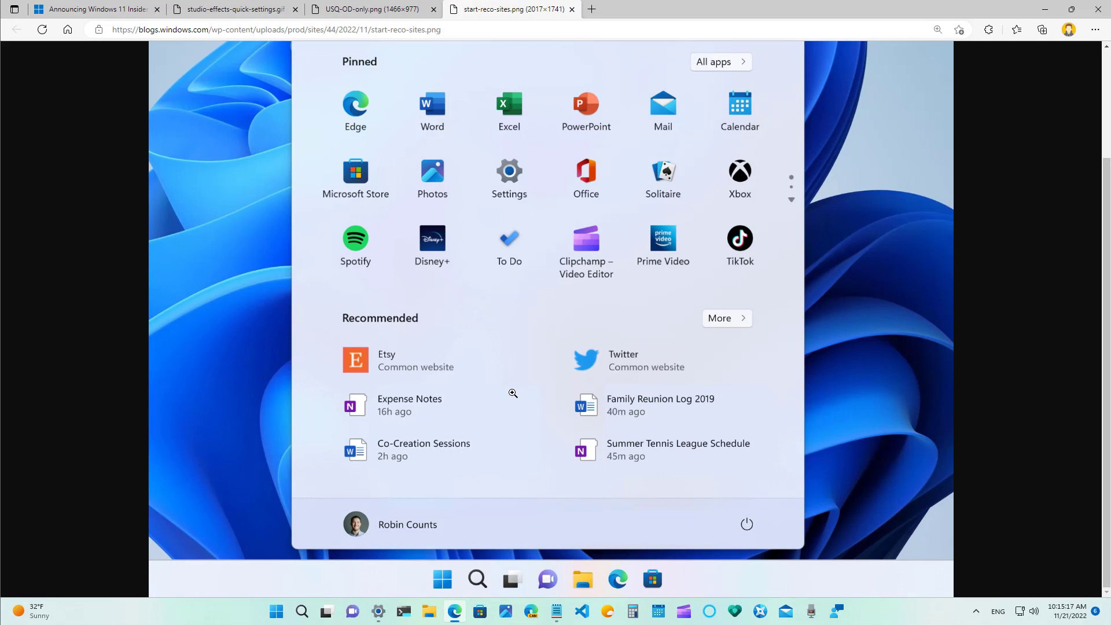
mouse_move(512, 394)
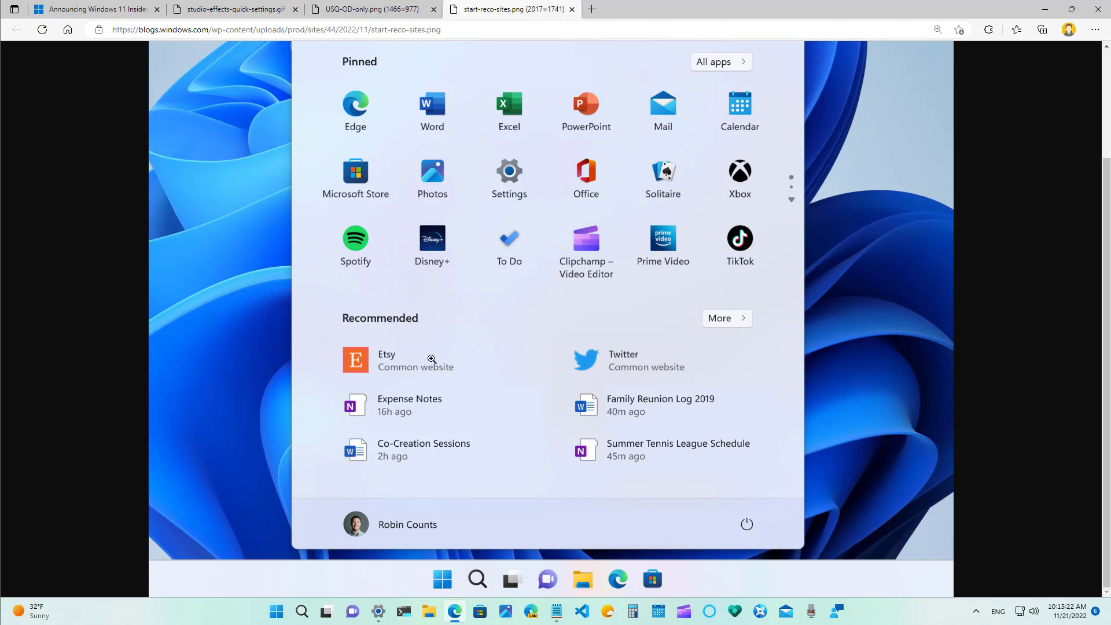
click(276, 611)
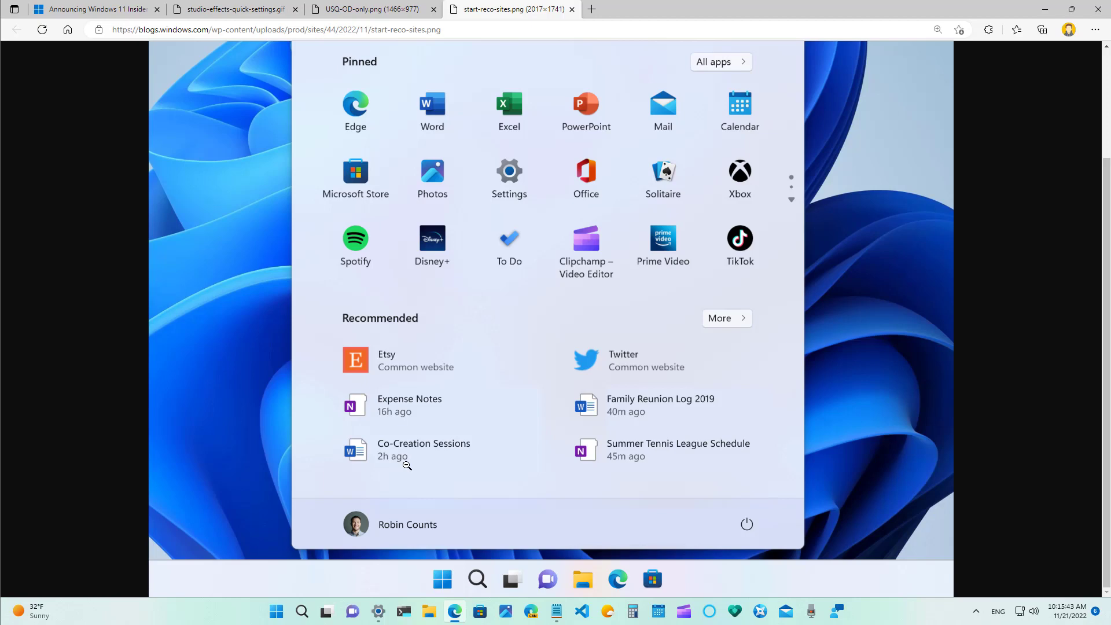
click(368, 8)
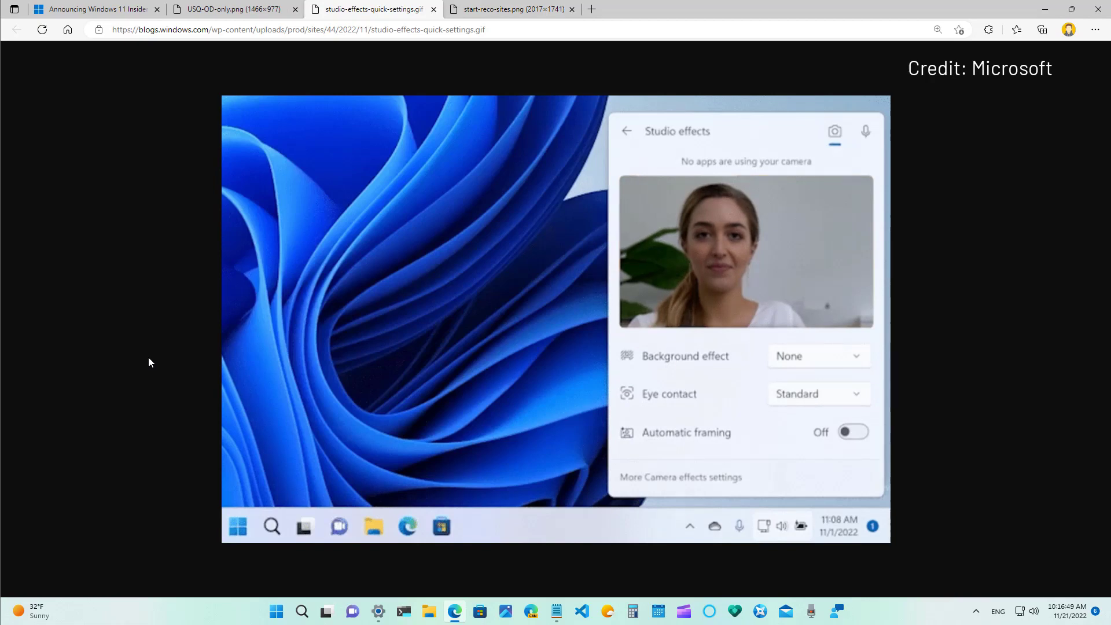
View the Studio effects quick-settings animation, then the Pureinfotech build 25236 article tab.
click(818, 356)
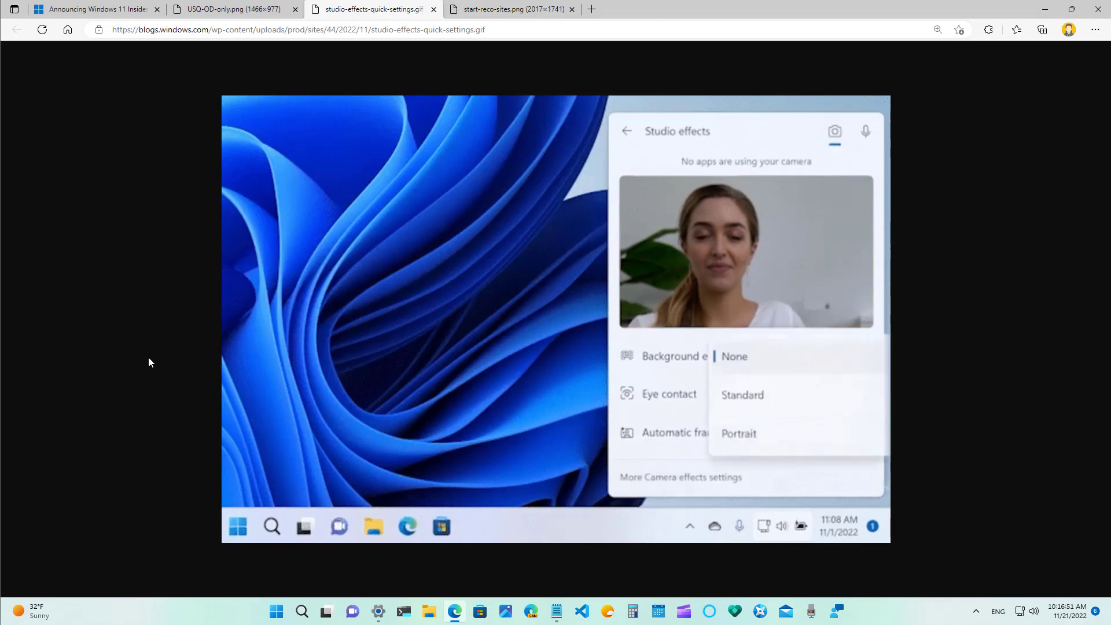
click(738, 433)
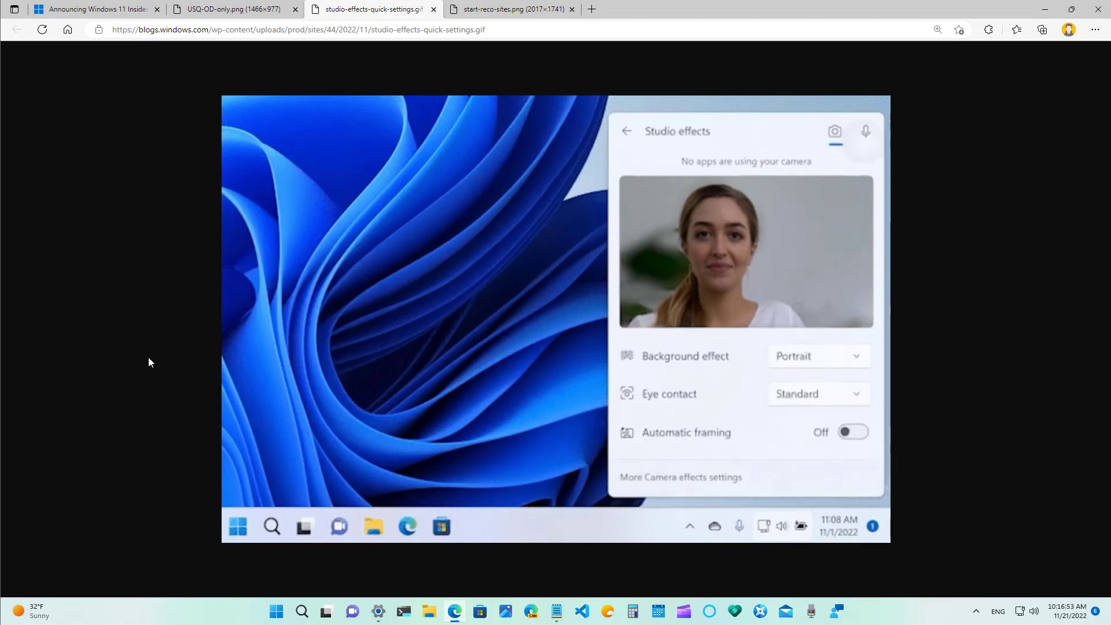
click(866, 131)
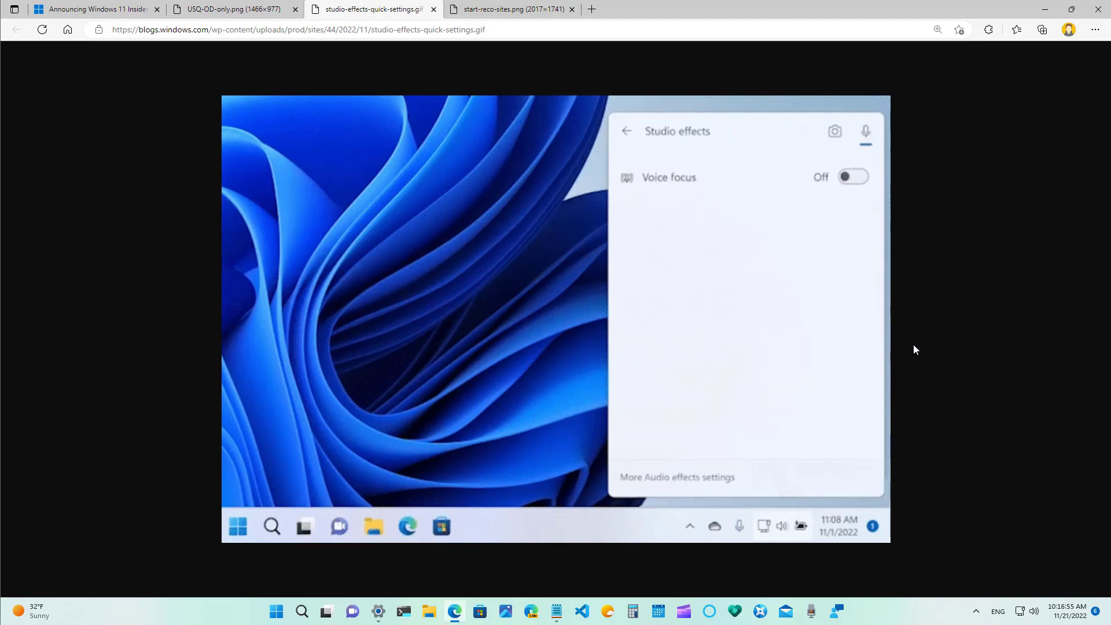
mouse_move(948, 346)
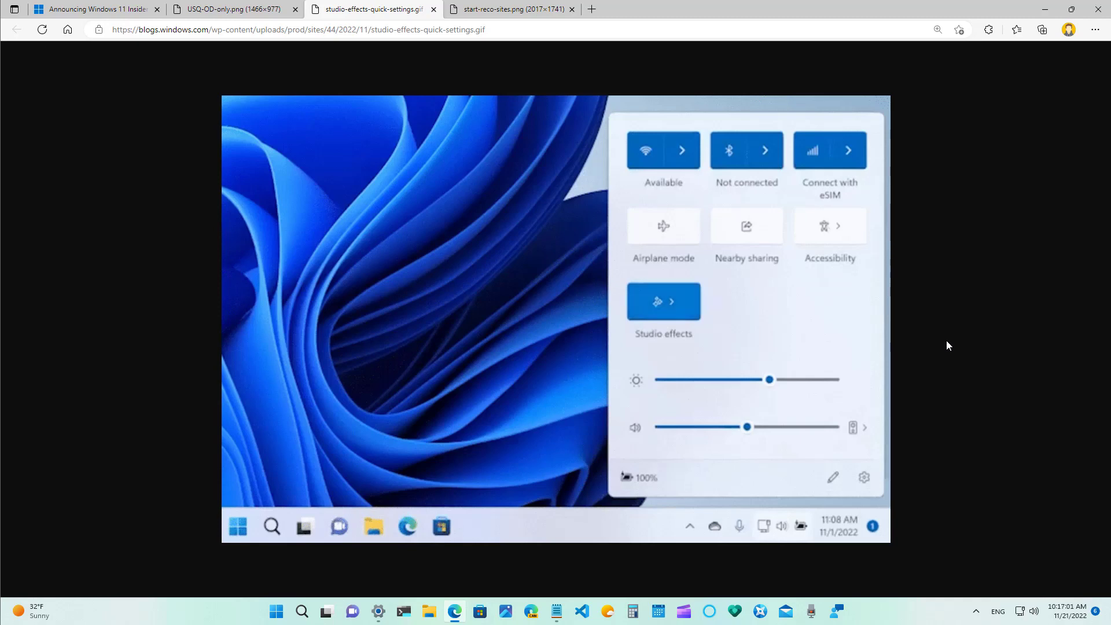
click(663, 301)
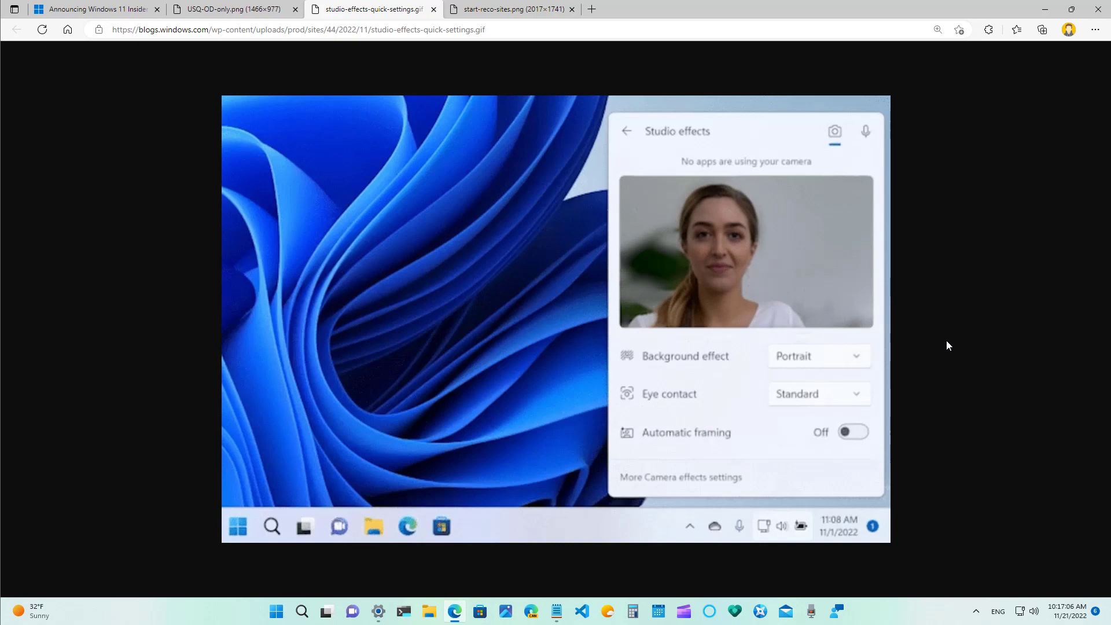
click(867, 130)
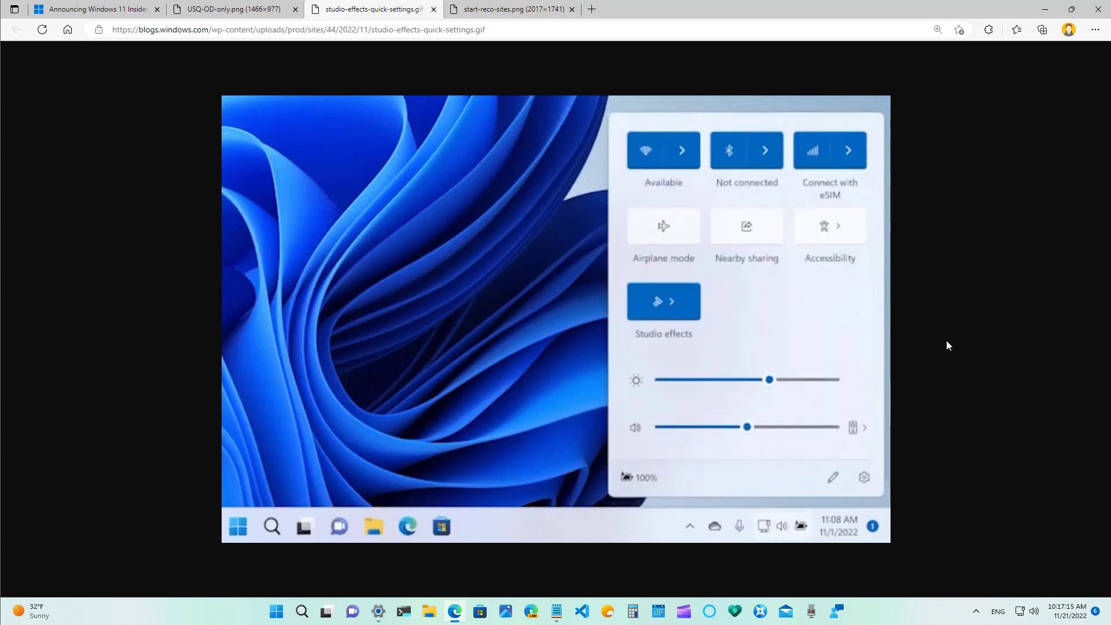
click(662, 301)
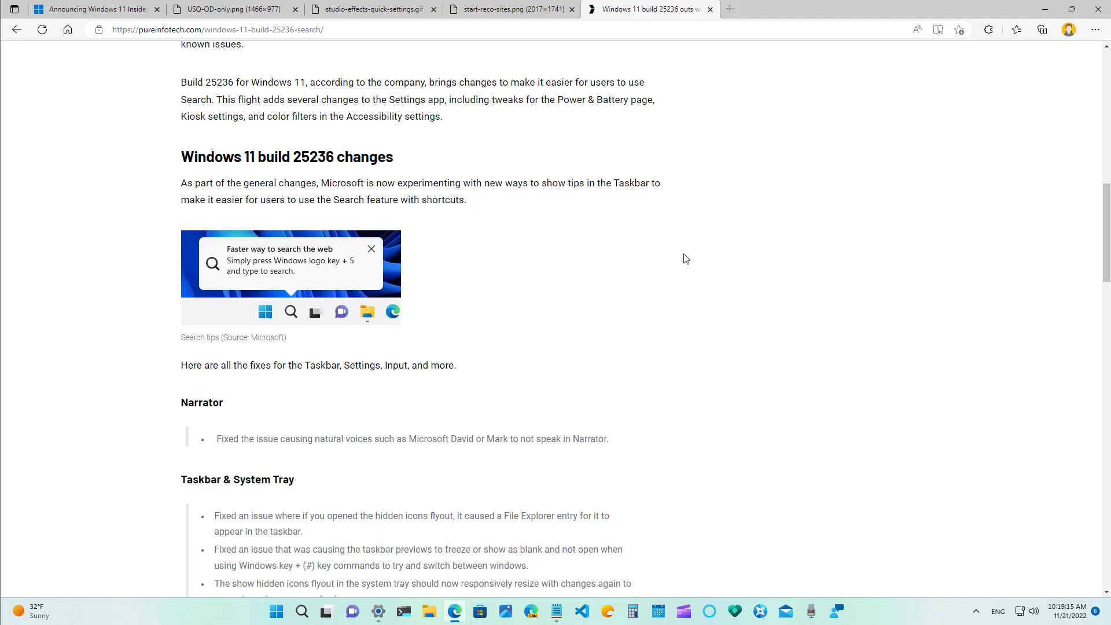
mouse_move(567, 287)
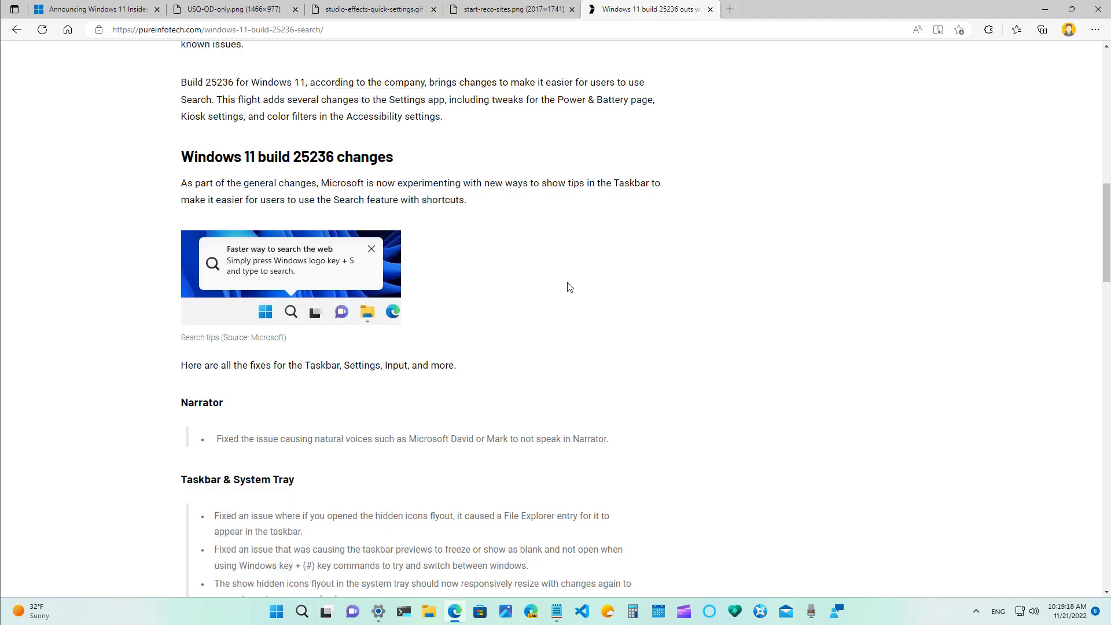
mouse_move(564, 284)
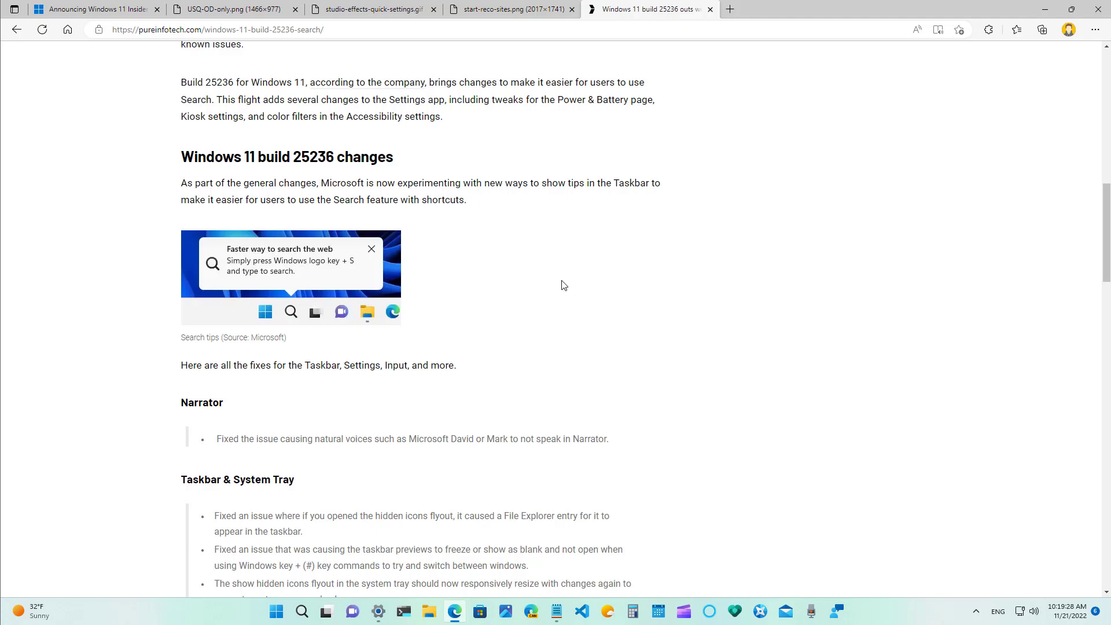
mouse_move(431, 297)
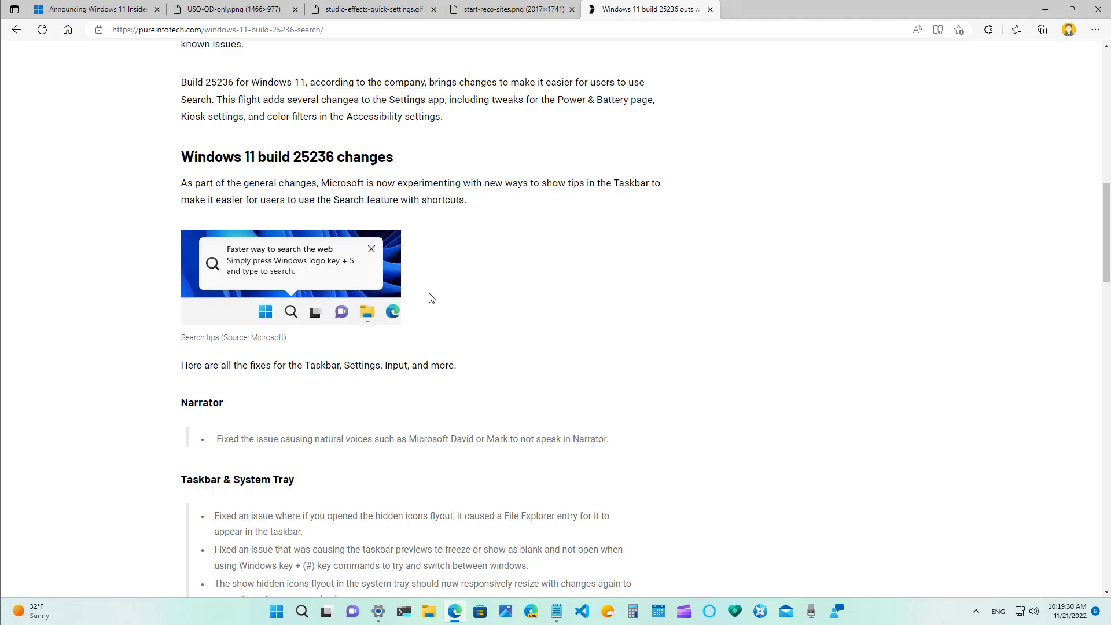
mouse_move(250, 269)
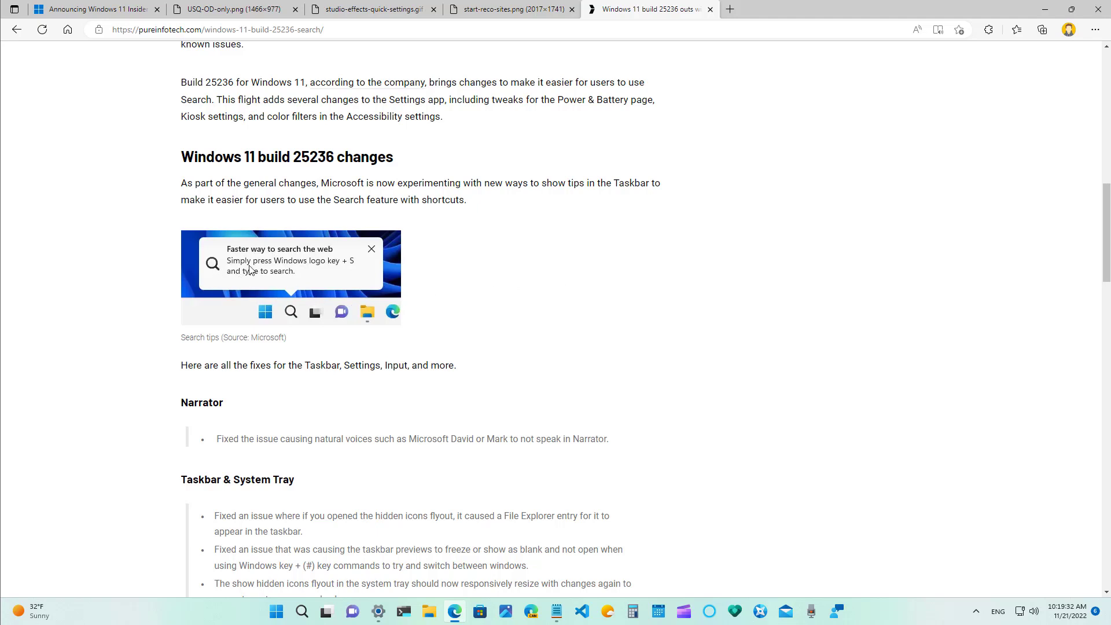
mouse_move(268, 283)
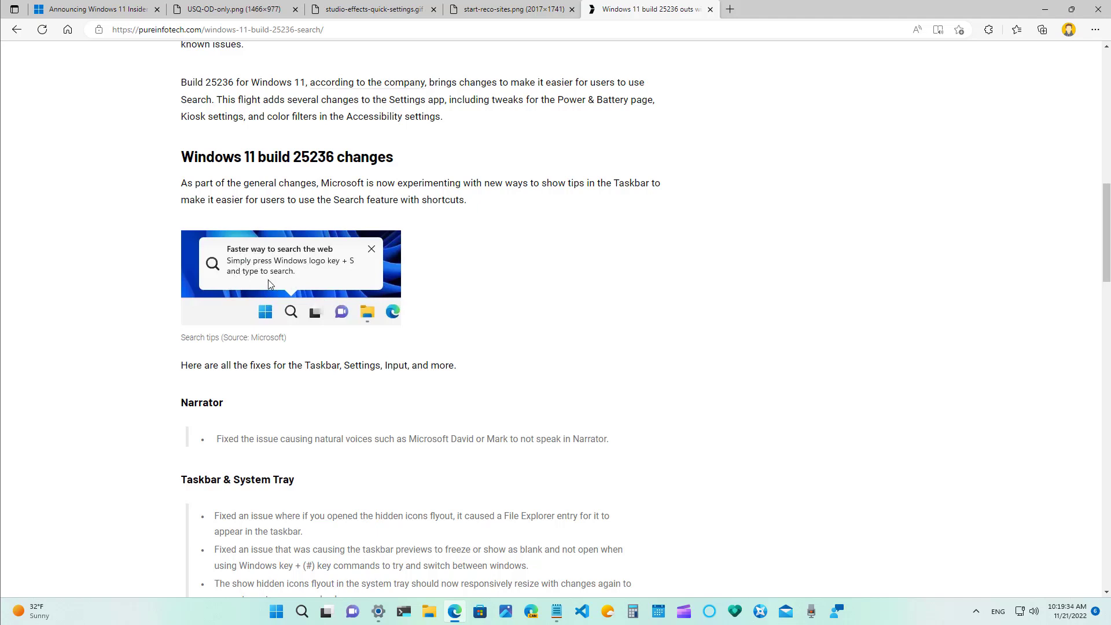
mouse_move(244, 290)
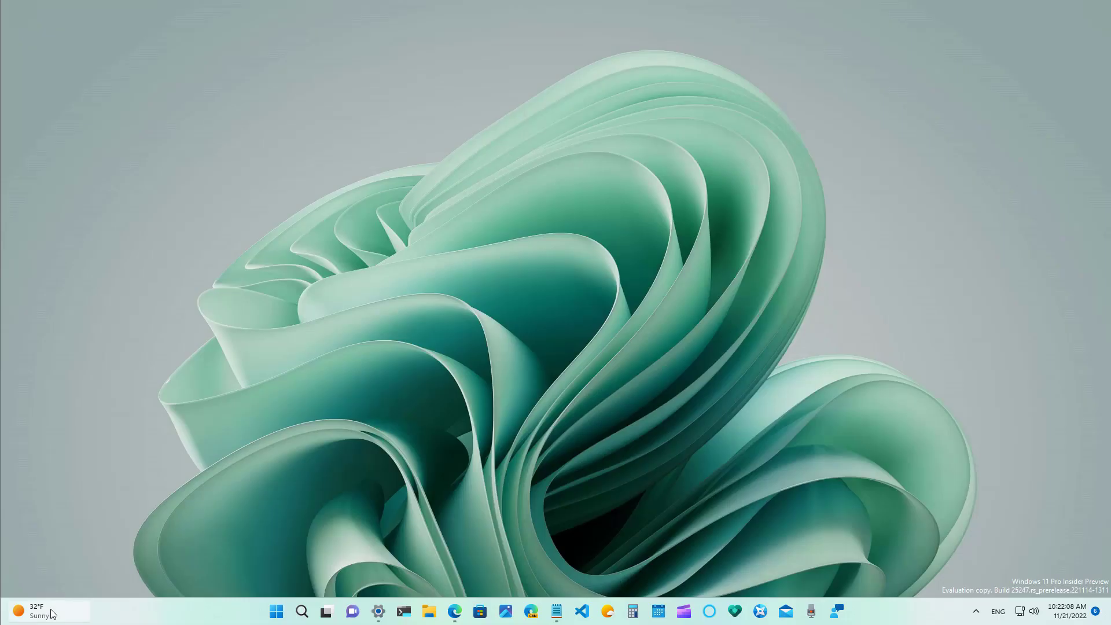
Show the widgets board, expand it to full width, then collapse it back to half width.
click(40, 613)
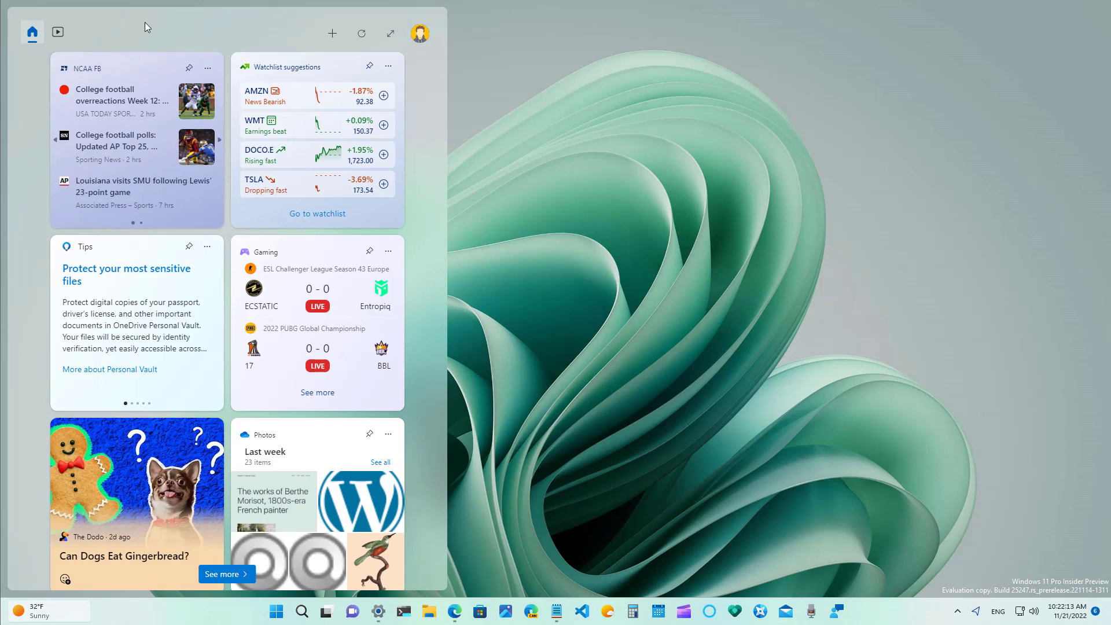
mouse_move(119, 27)
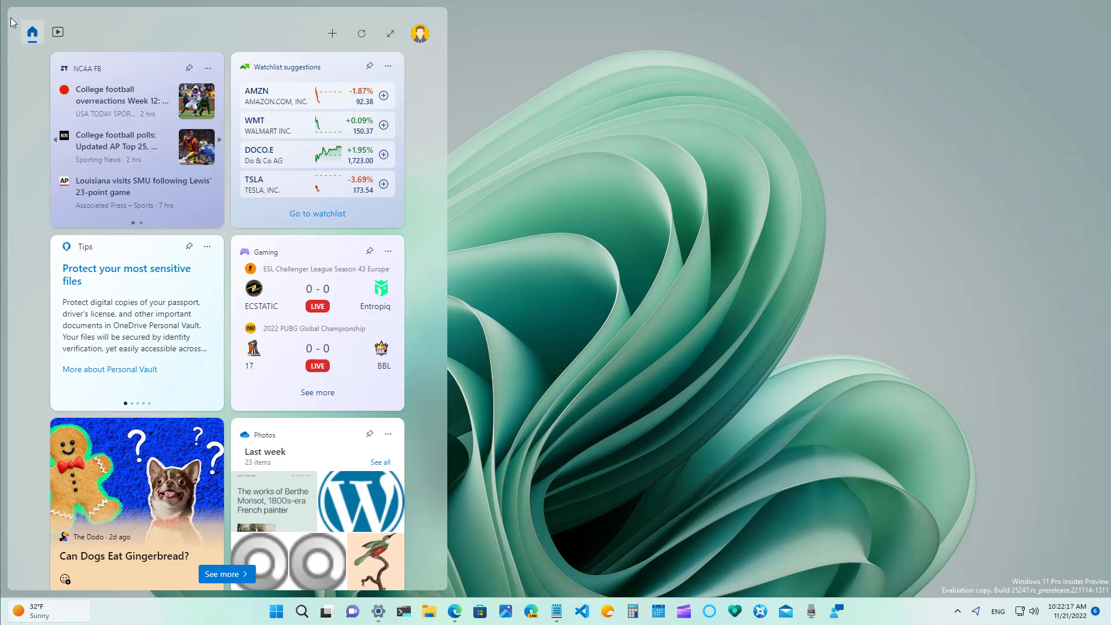
mouse_move(174, 39)
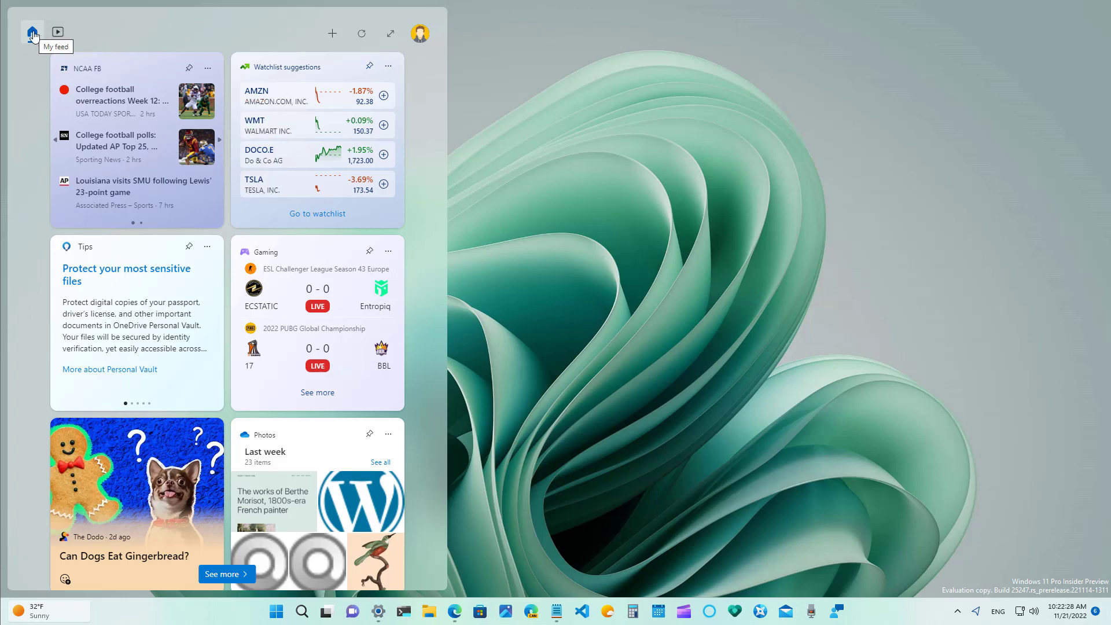
mouse_move(57, 32)
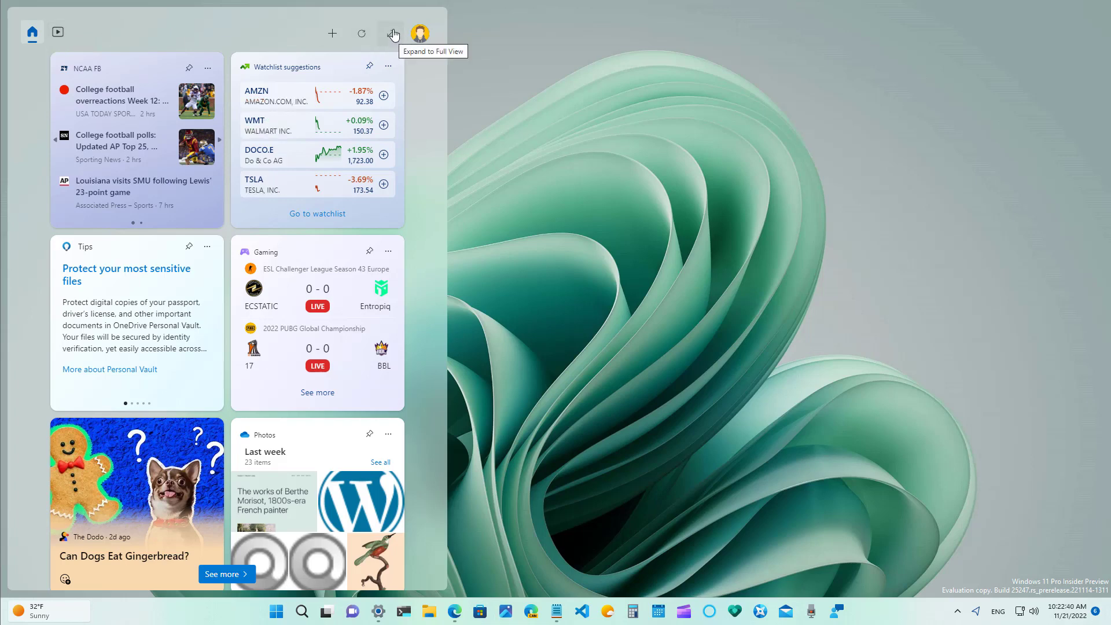
click(393, 34)
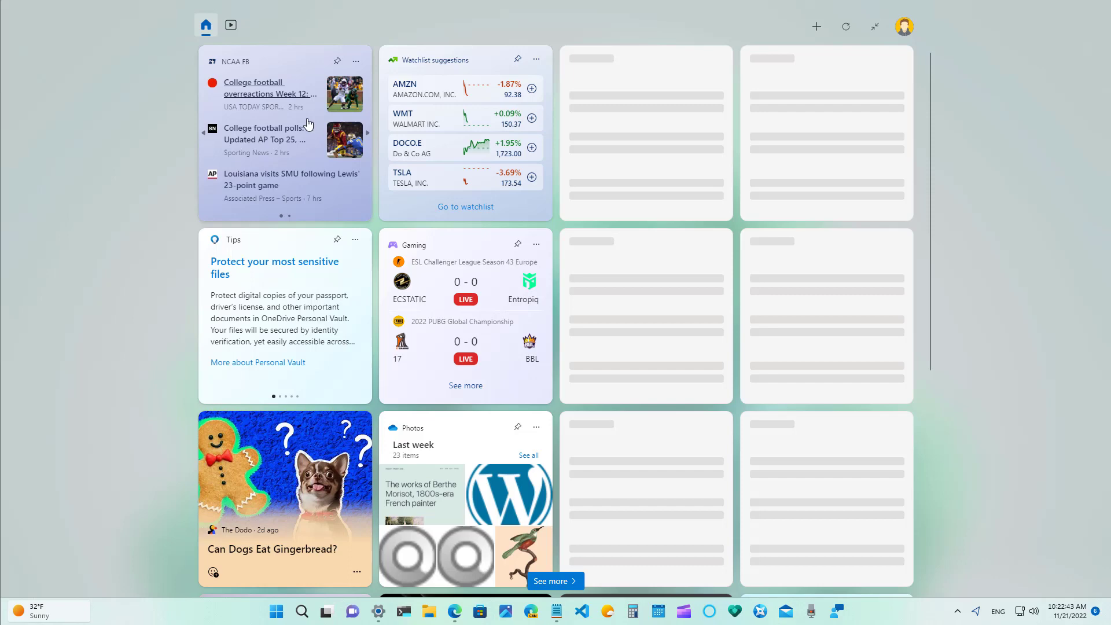
mouse_move(183, 147)
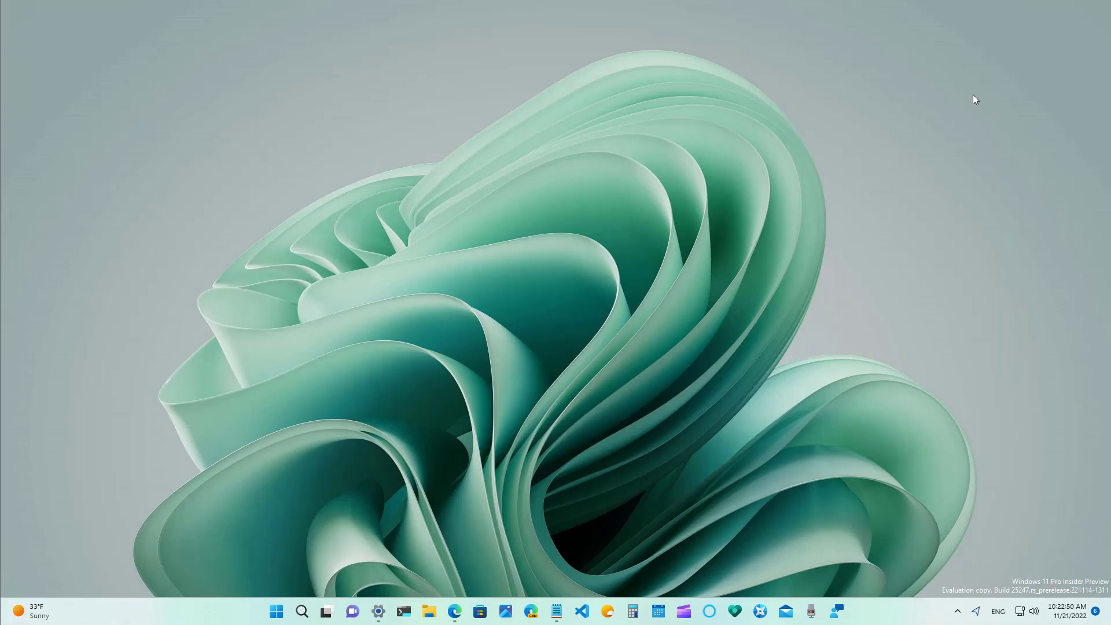
mouse_move(53, 613)
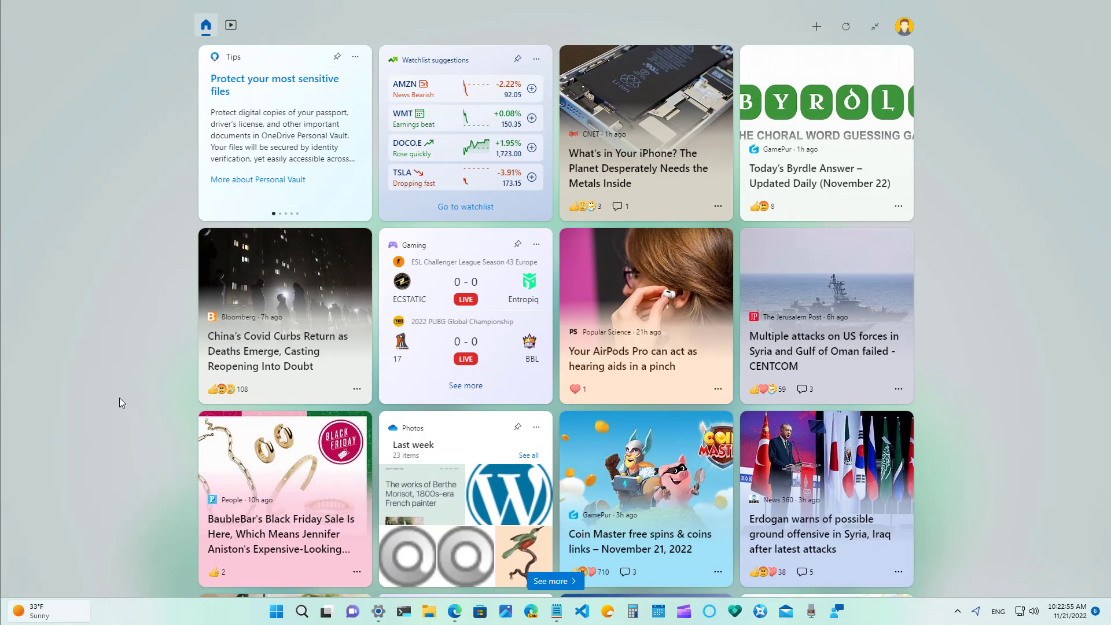
mouse_move(875, 27)
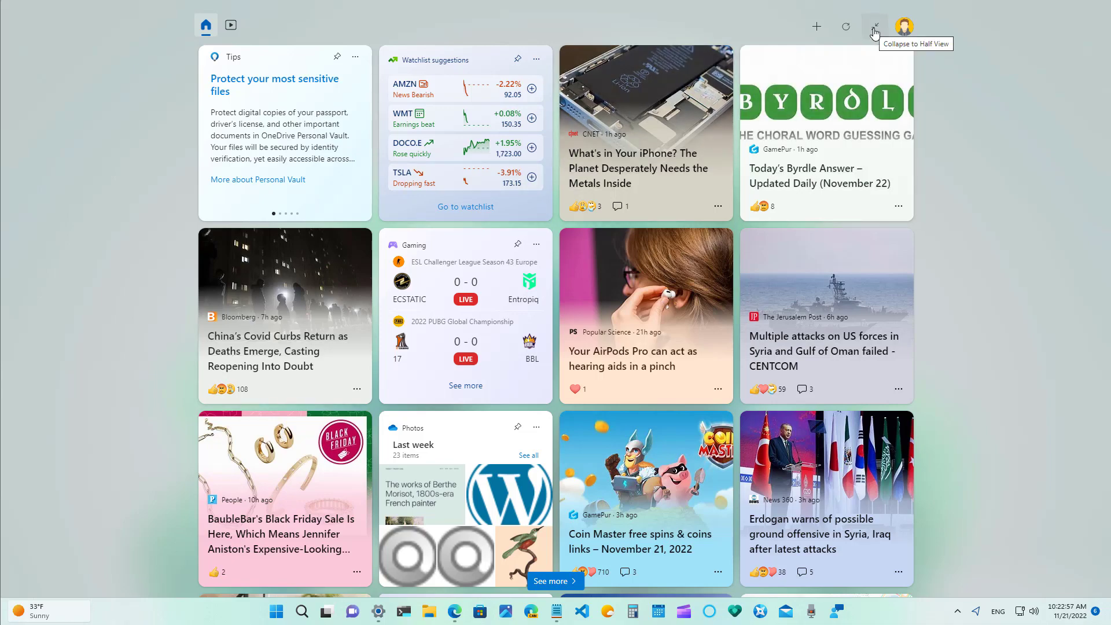
click(874, 27)
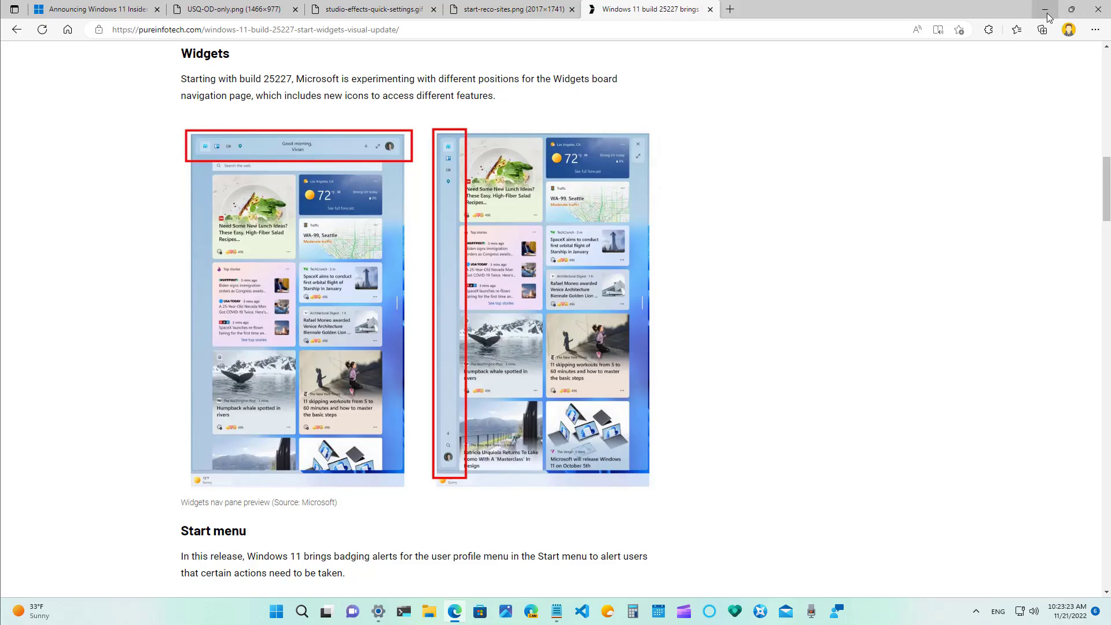
Minimize Edge to leave the Windows 11 Insider Preview desktop showing.
click(1048, 10)
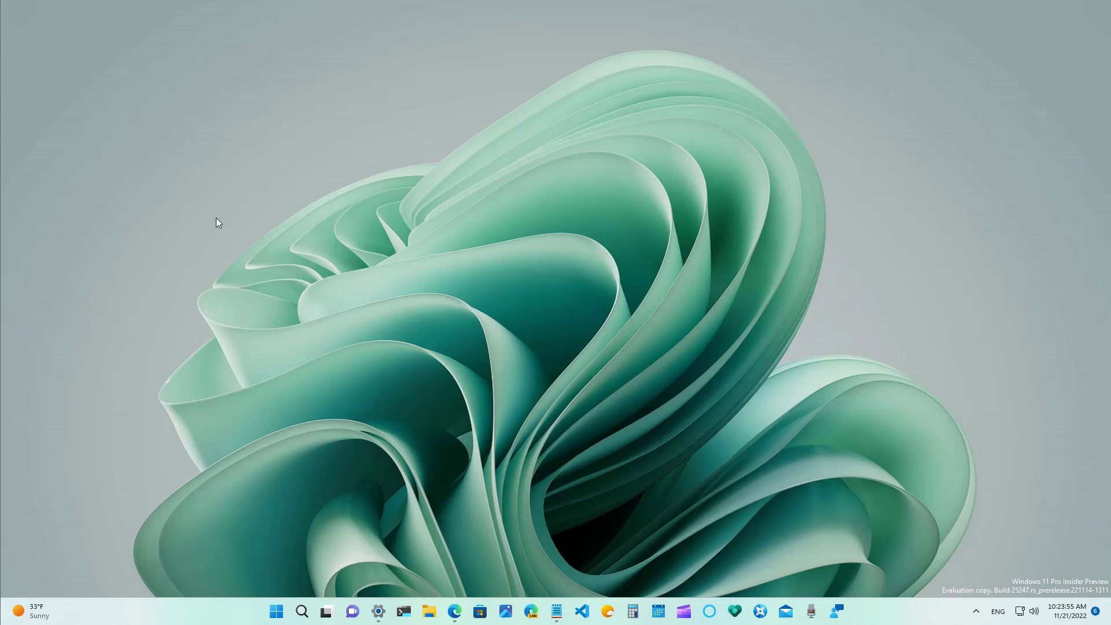
mouse_move(308, 266)
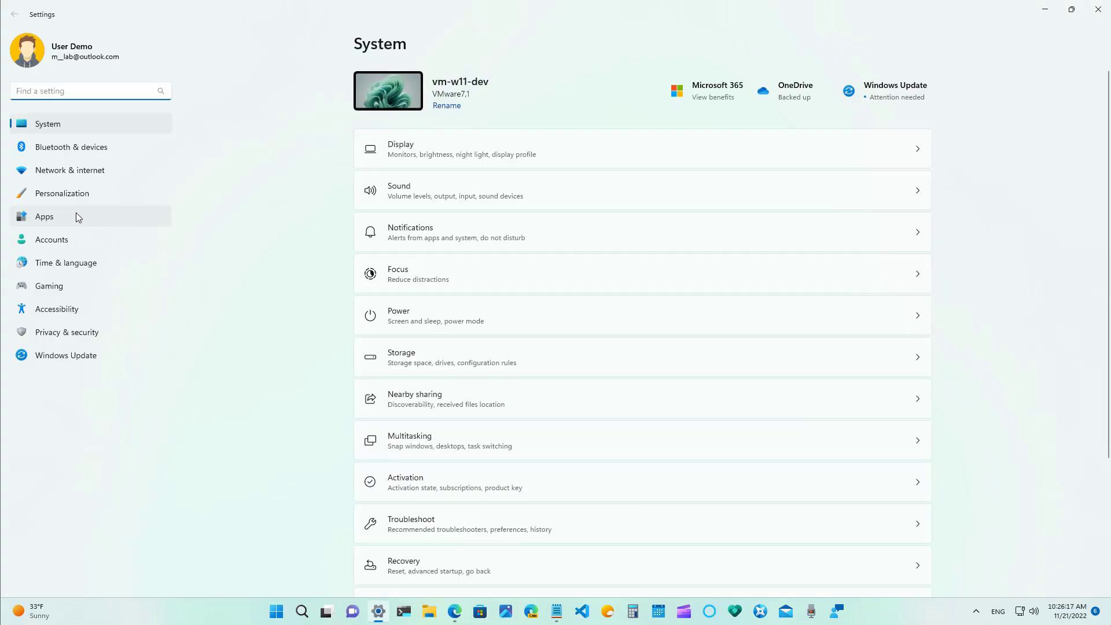
On Personalization > Taskbar, set the touch keyboard icon to show when no keyboard is attached.
click(62, 193)
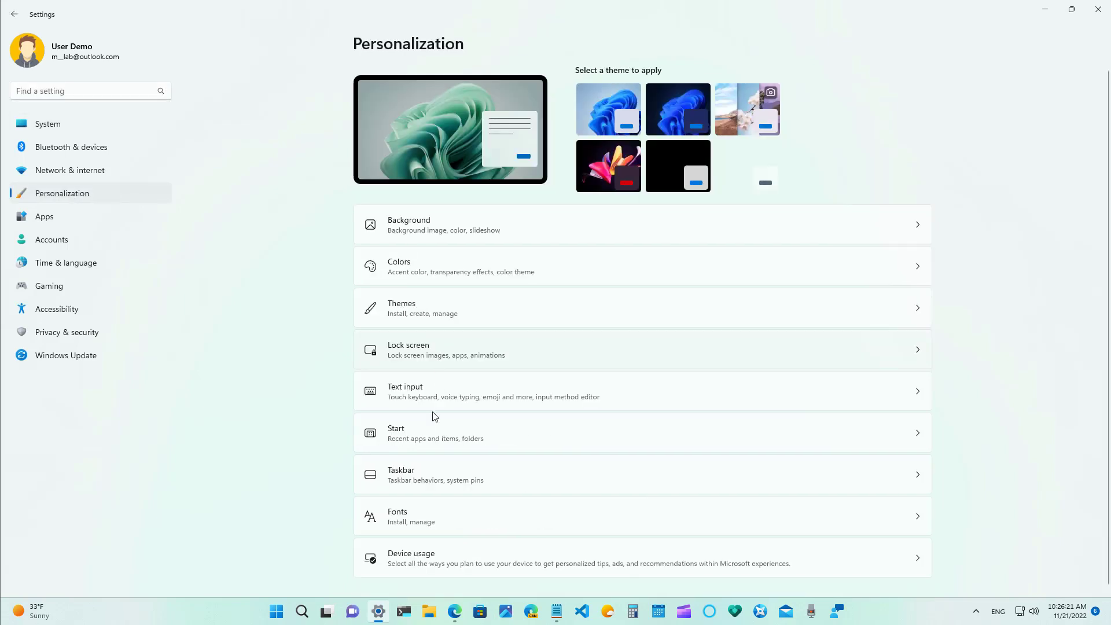
click(402, 474)
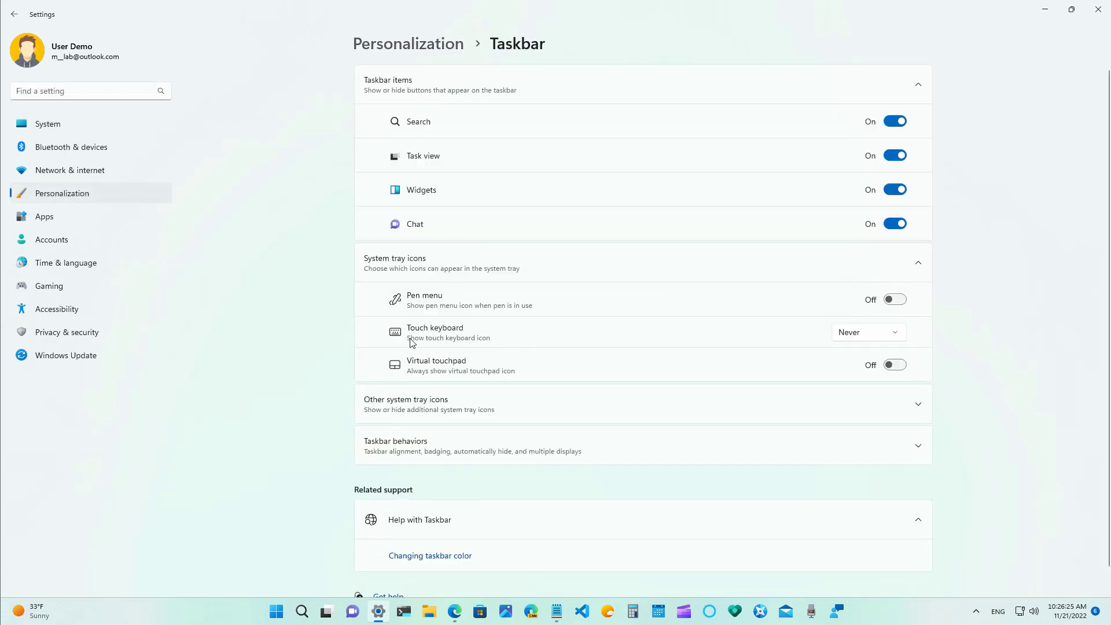
mouse_move(796, 340)
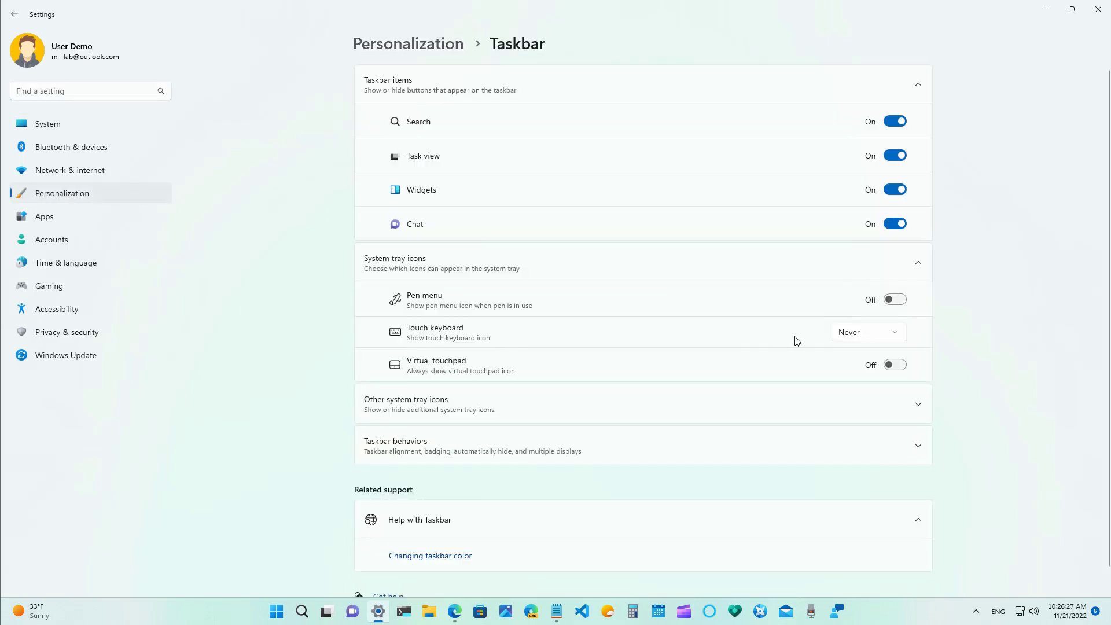
mouse_move(869, 333)
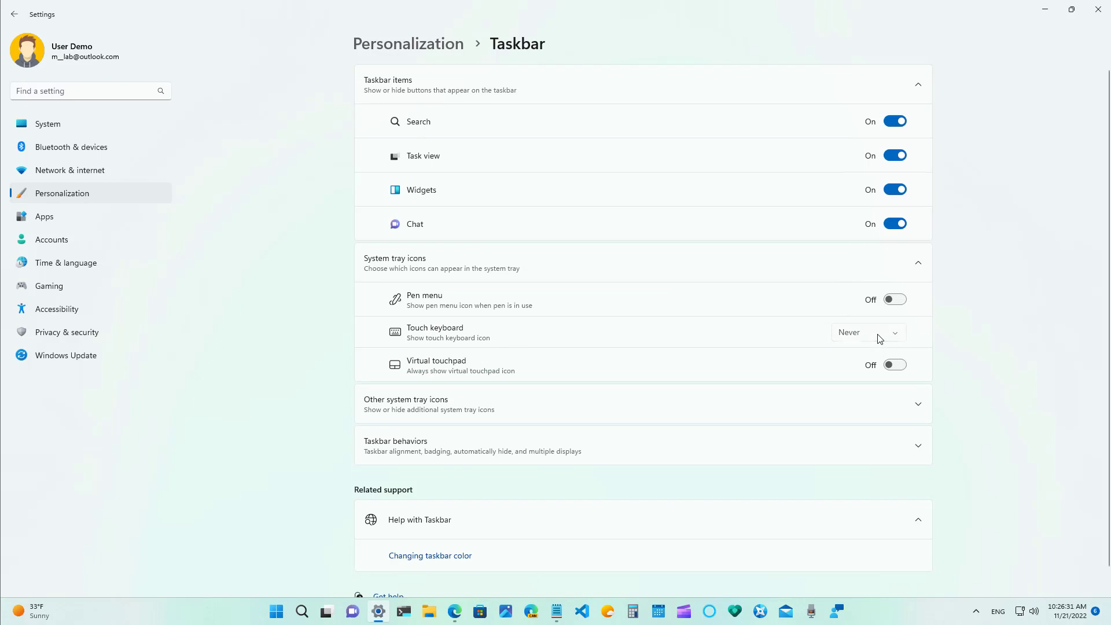
click(868, 332)
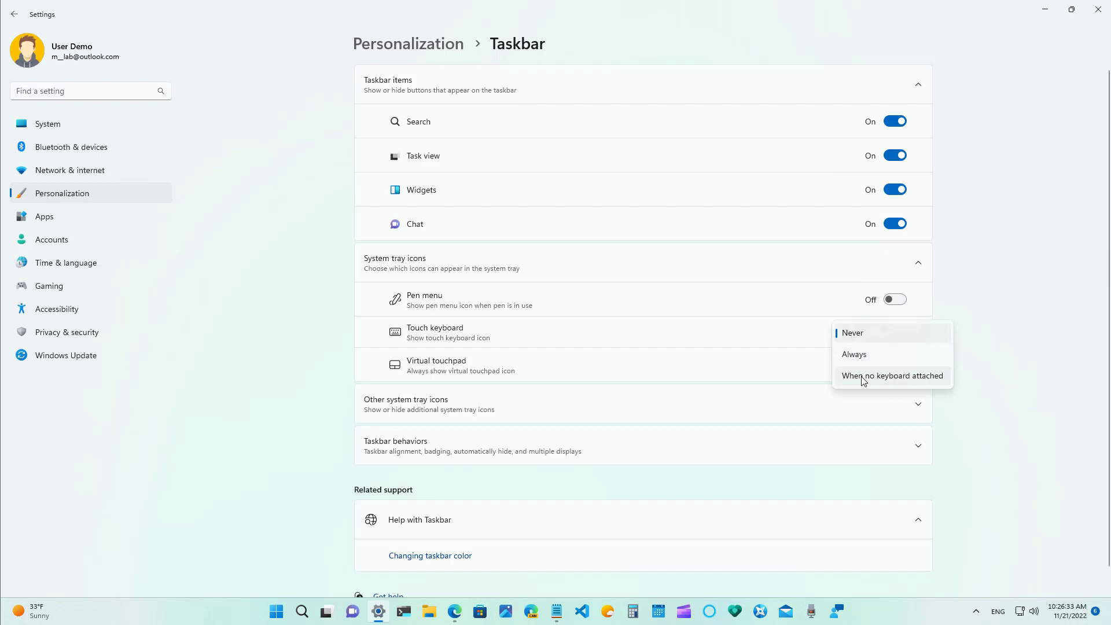
click(851, 332)
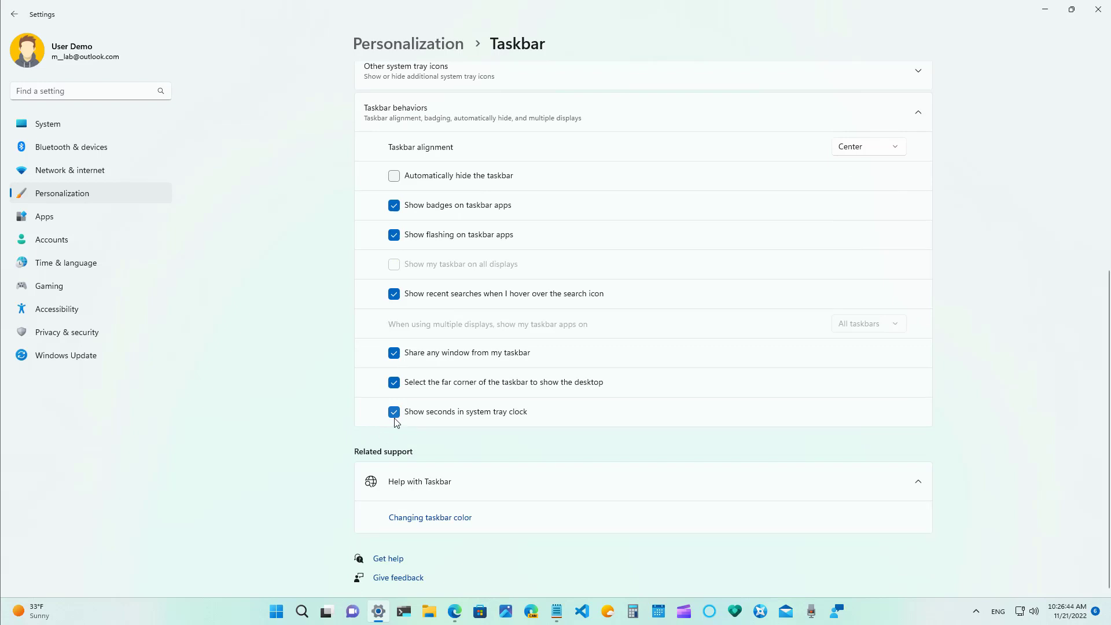
mouse_move(425, 422)
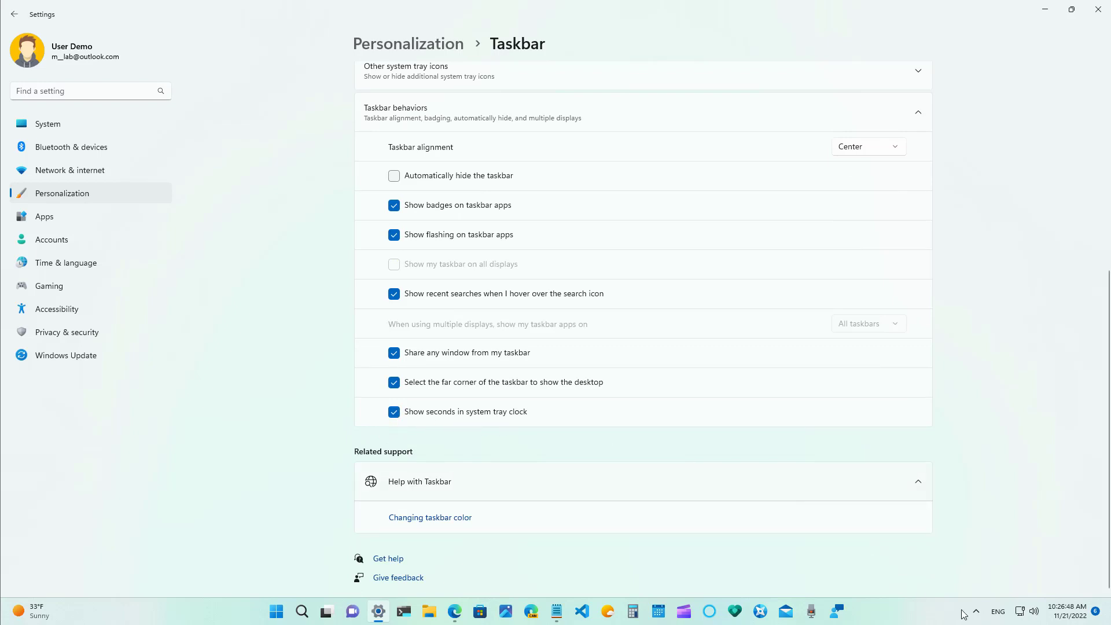
mouse_move(1099, 601)
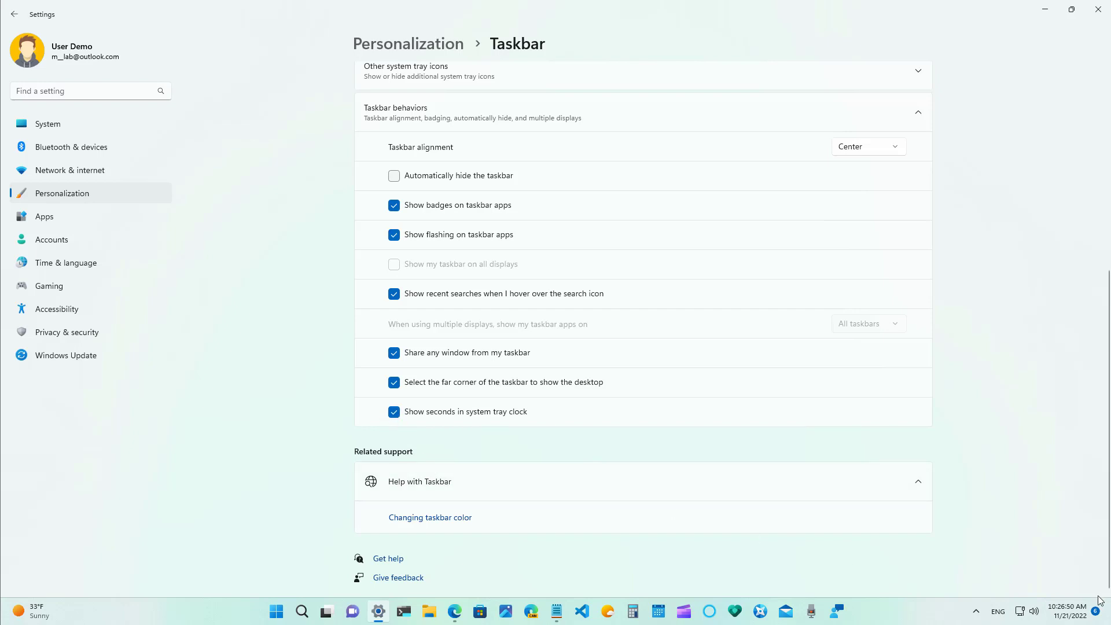
mouse_move(1050, 616)
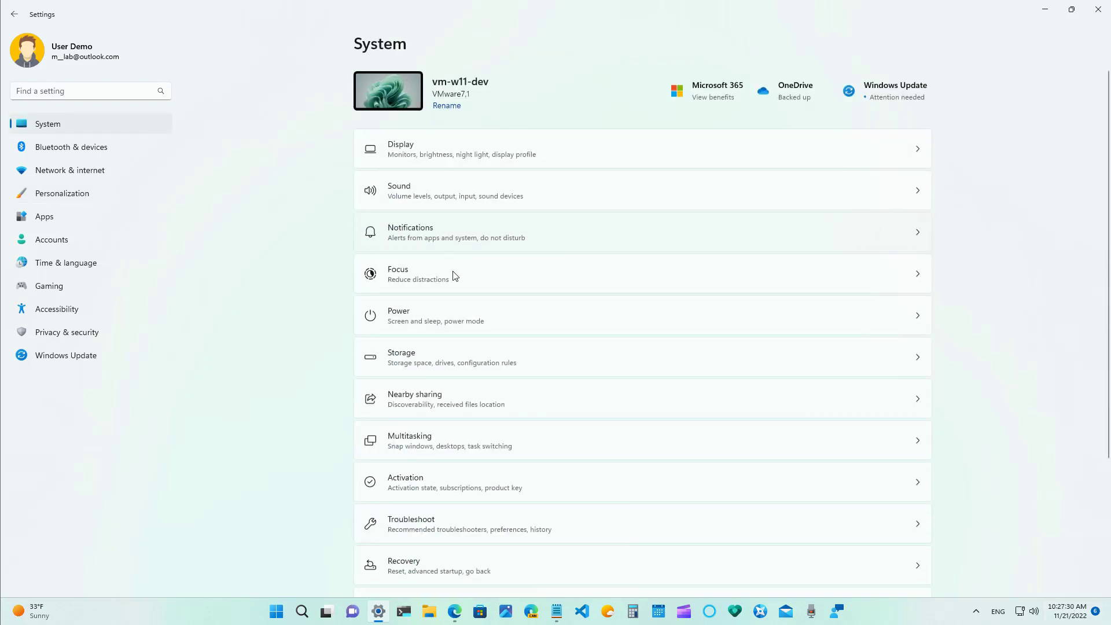
Show the System > Power page with energy recommendations and Balanced power mode.
click(425, 315)
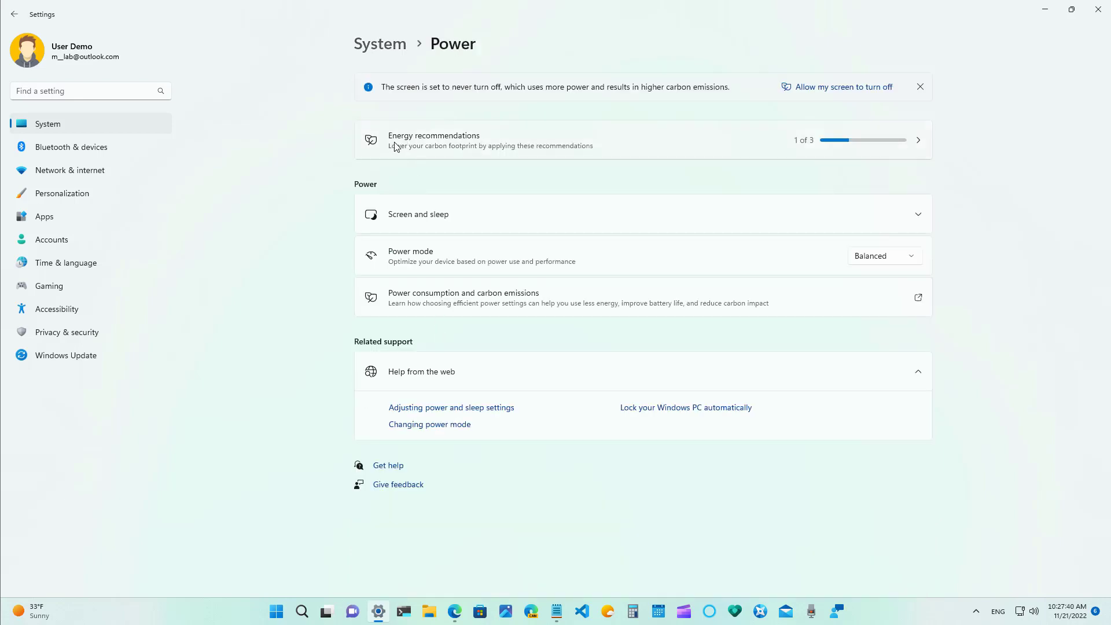
mouse_move(440, 147)
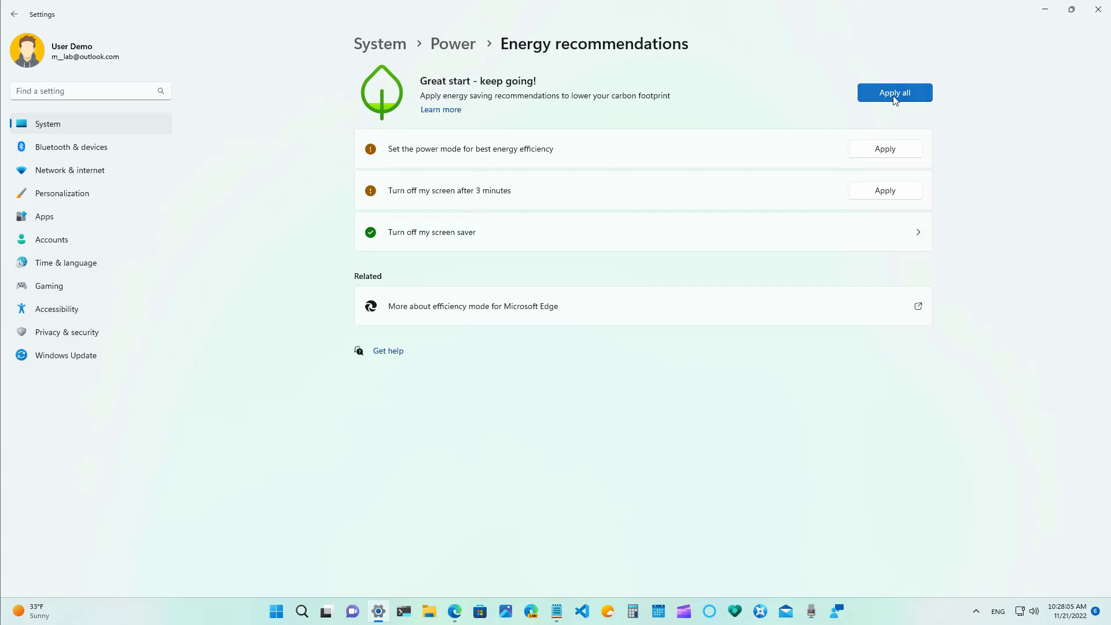
mouse_move(786, 107)
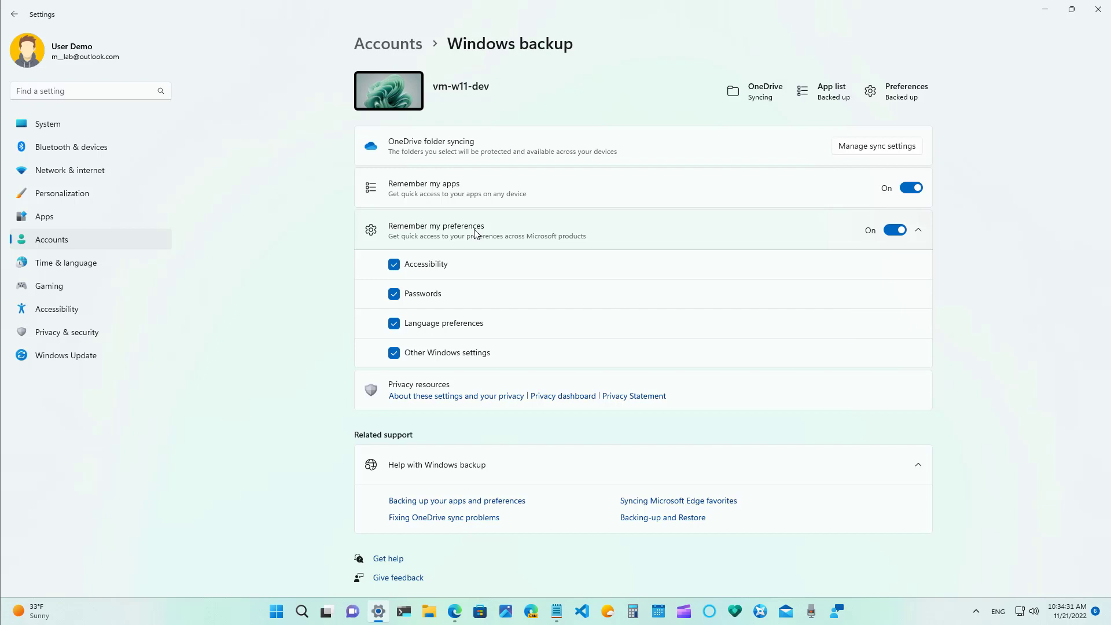
mouse_move(508, 104)
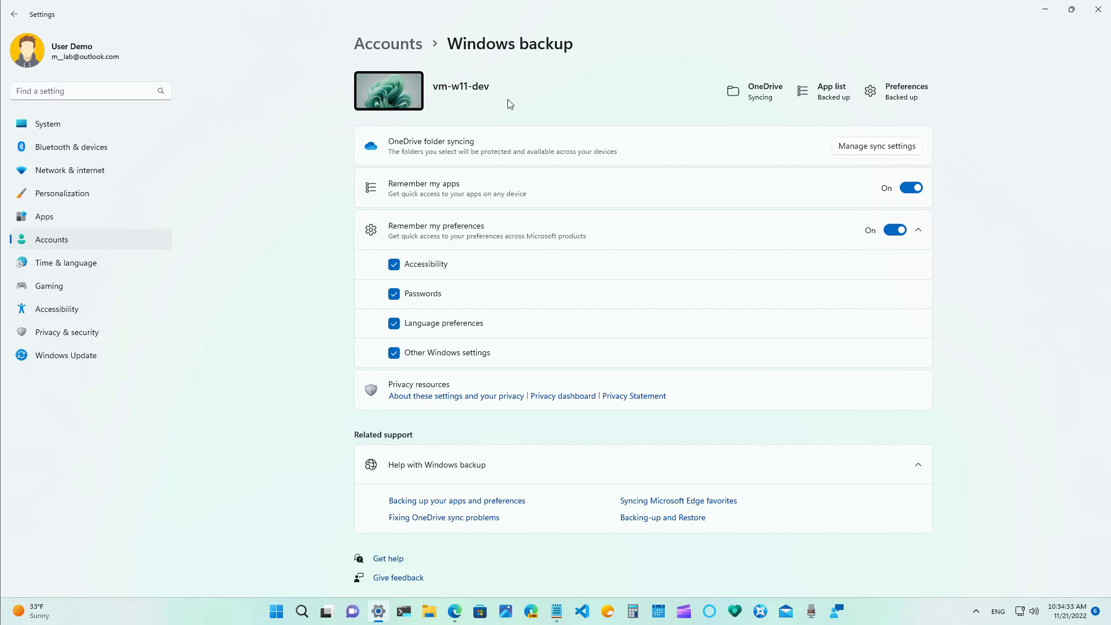
mouse_move(497, 232)
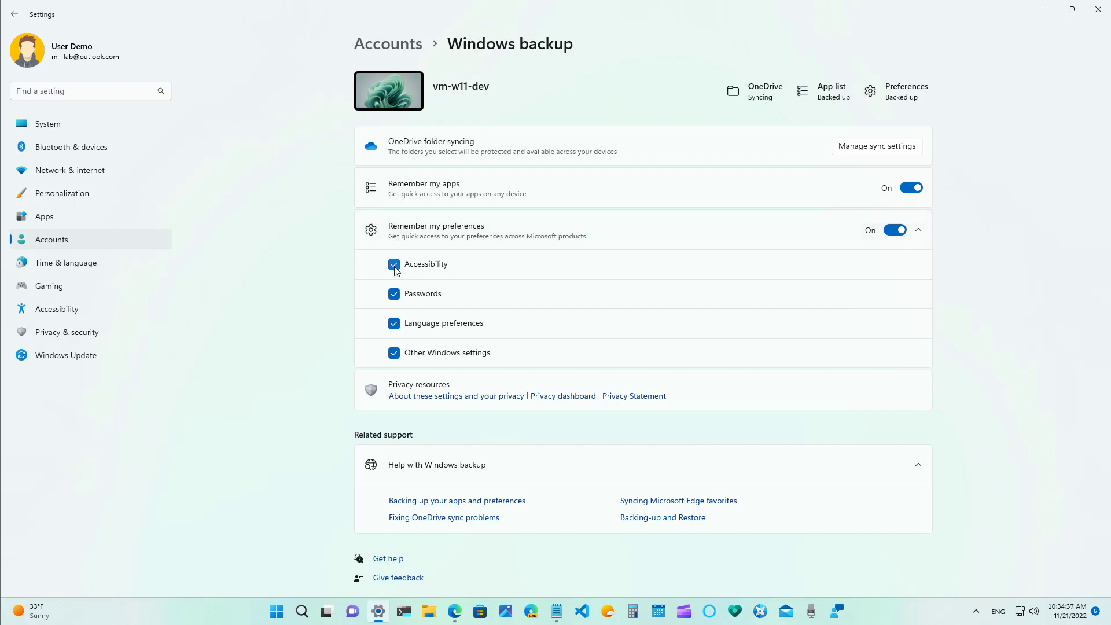
Bring up System's Storage page with advanced storage settings expanded.
click(394, 264)
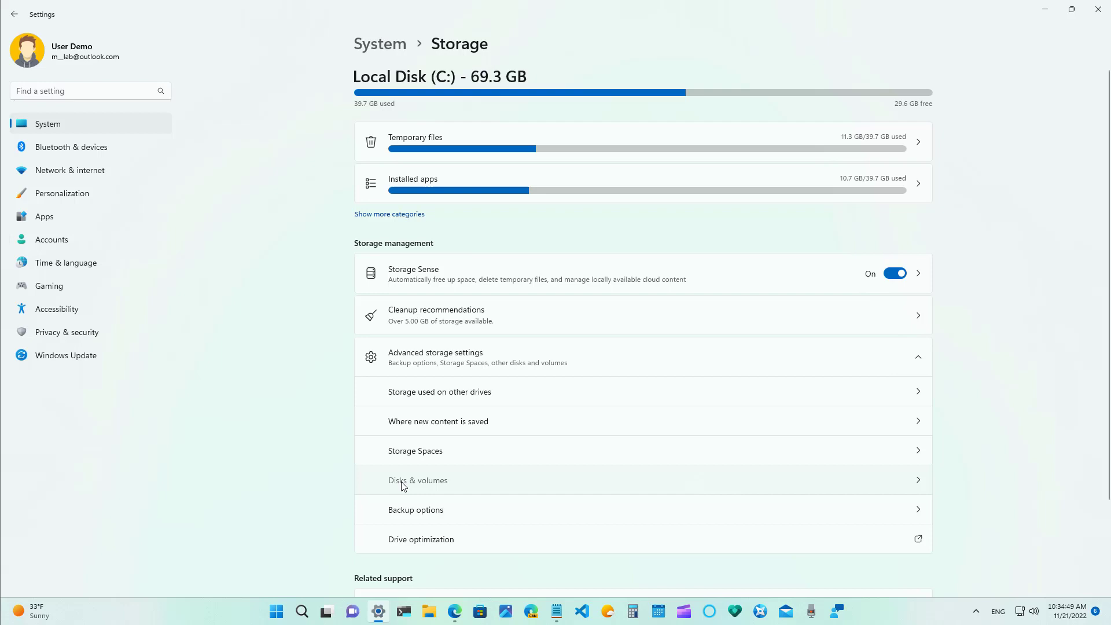
From Disks & volumes, show the VMware Virtual IDE Hard Drive's properties.
click(418, 480)
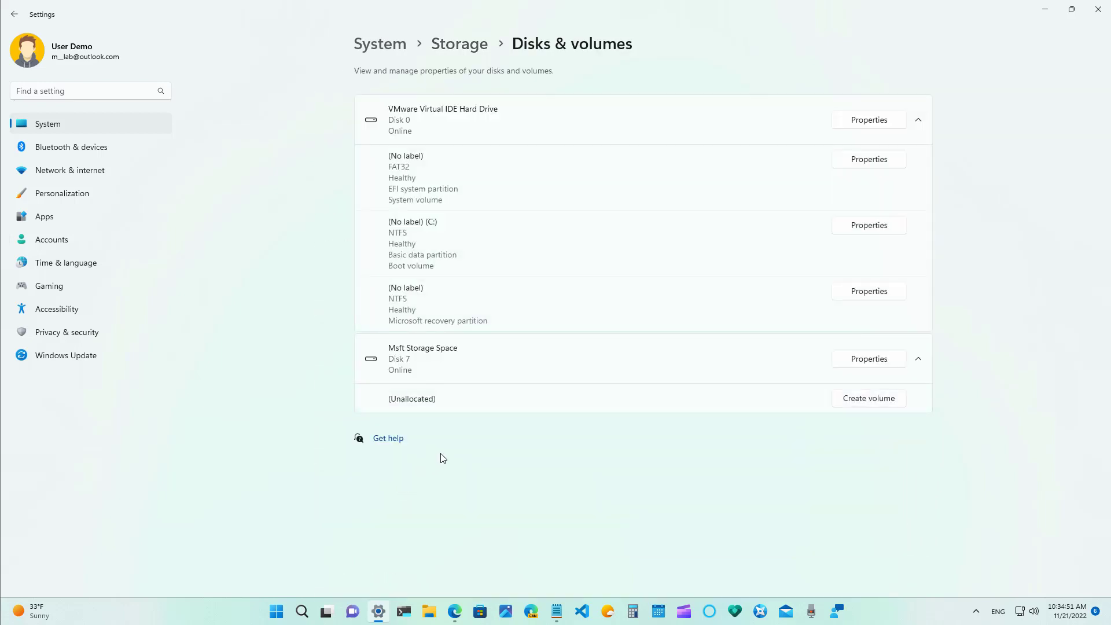
mouse_move(492, 434)
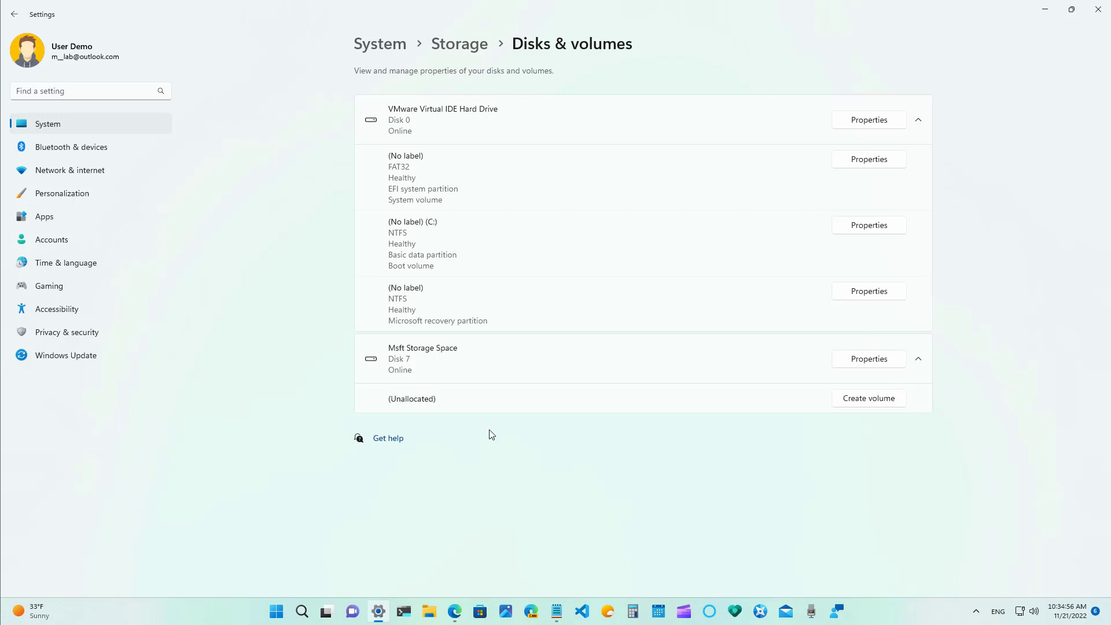
click(868, 119)
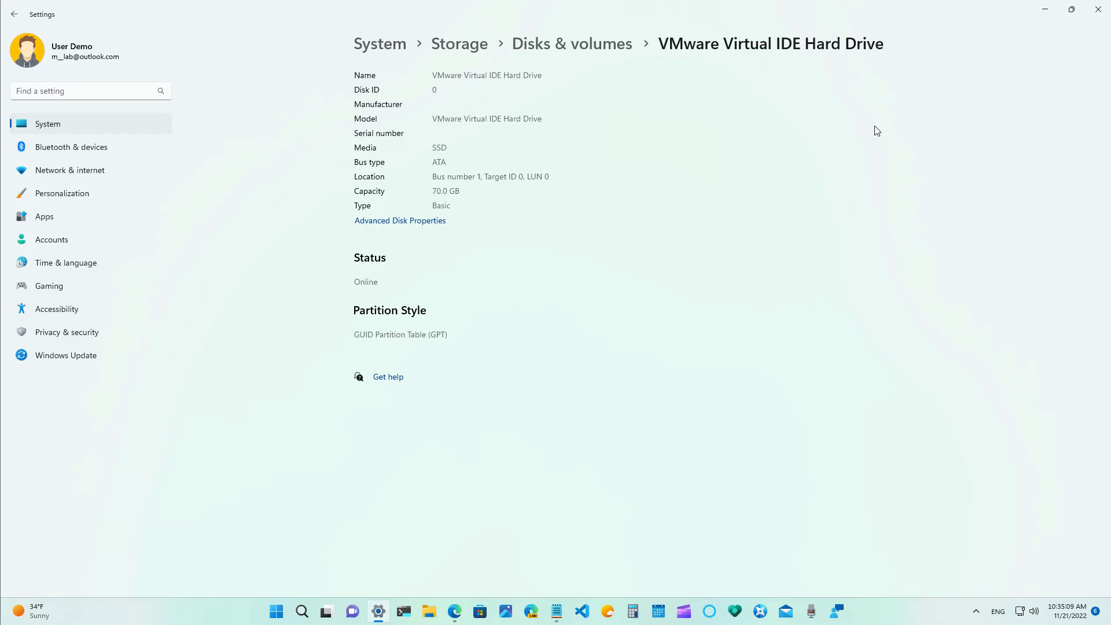
Show the Ethernet page's network properties with IPv4 address and DNS servers.
click(69, 170)
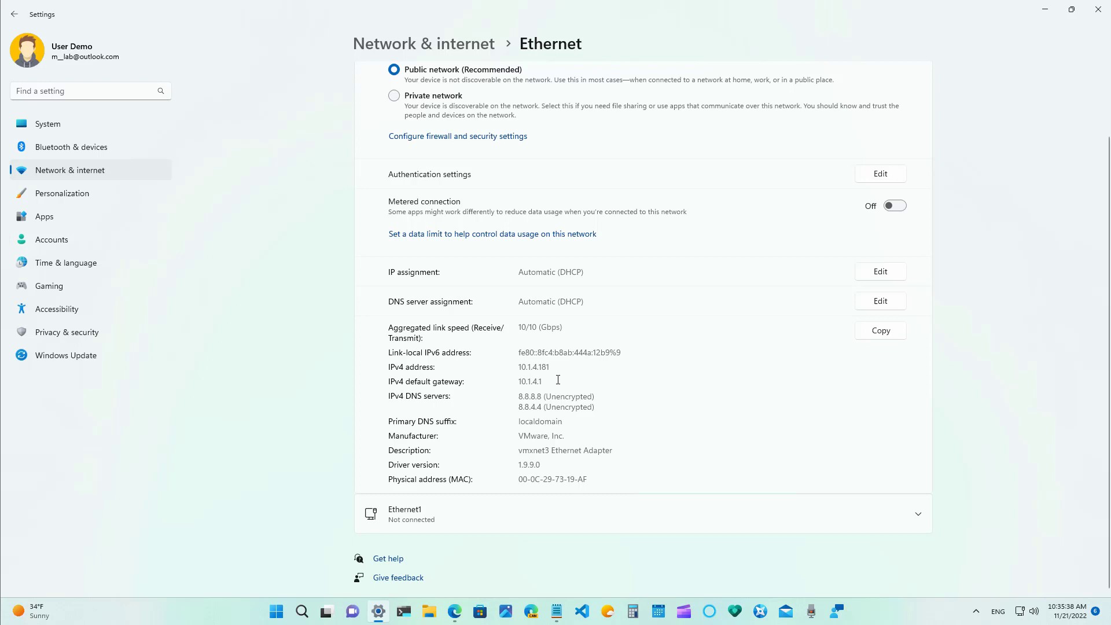
double_click(530, 381)
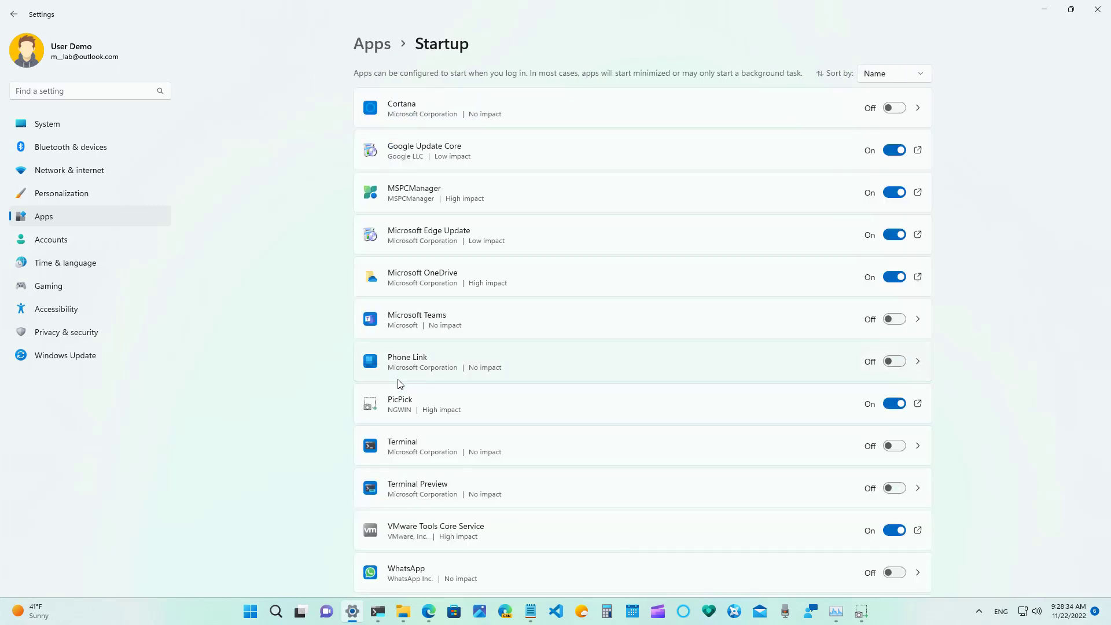
mouse_move(595, 310)
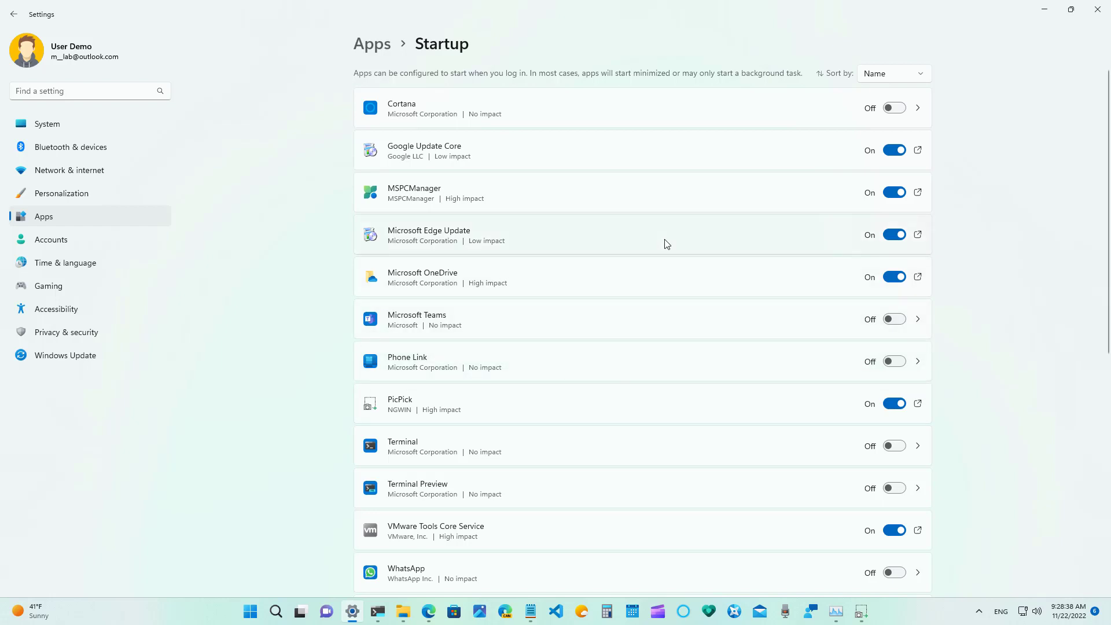
mouse_move(757, 227)
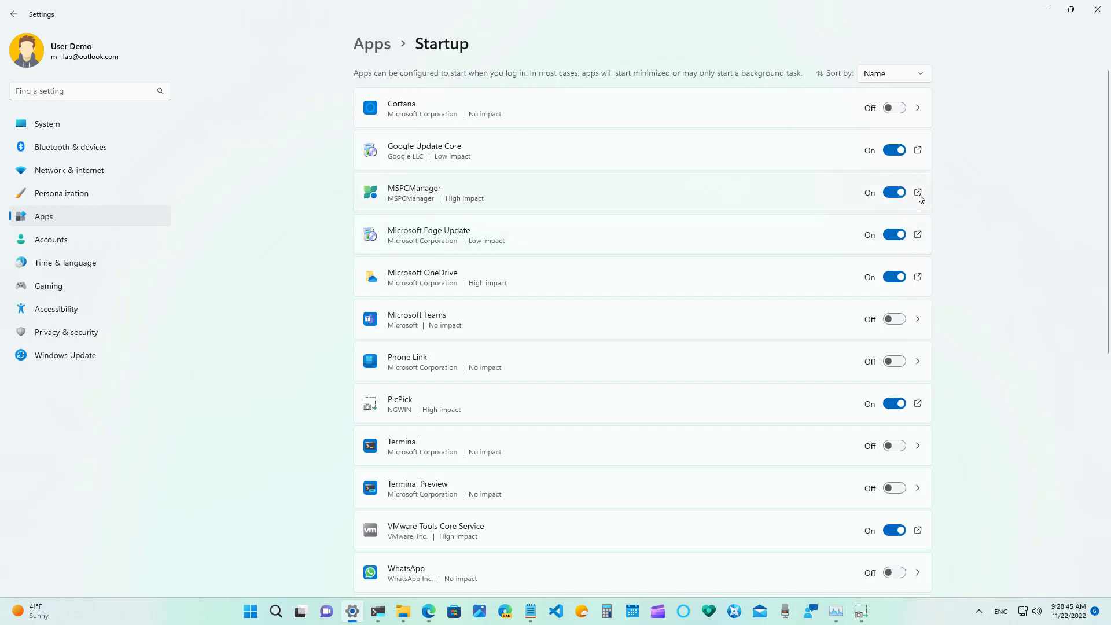
Open MSPCManager's install folder in File Explorer, then minimize it.
click(918, 192)
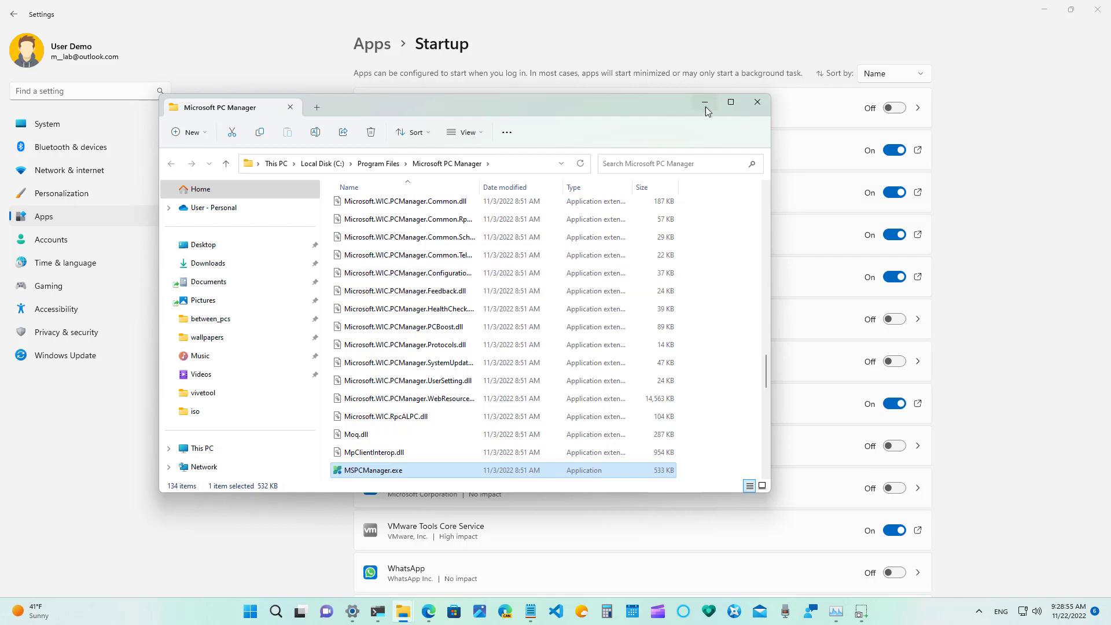
click(704, 101)
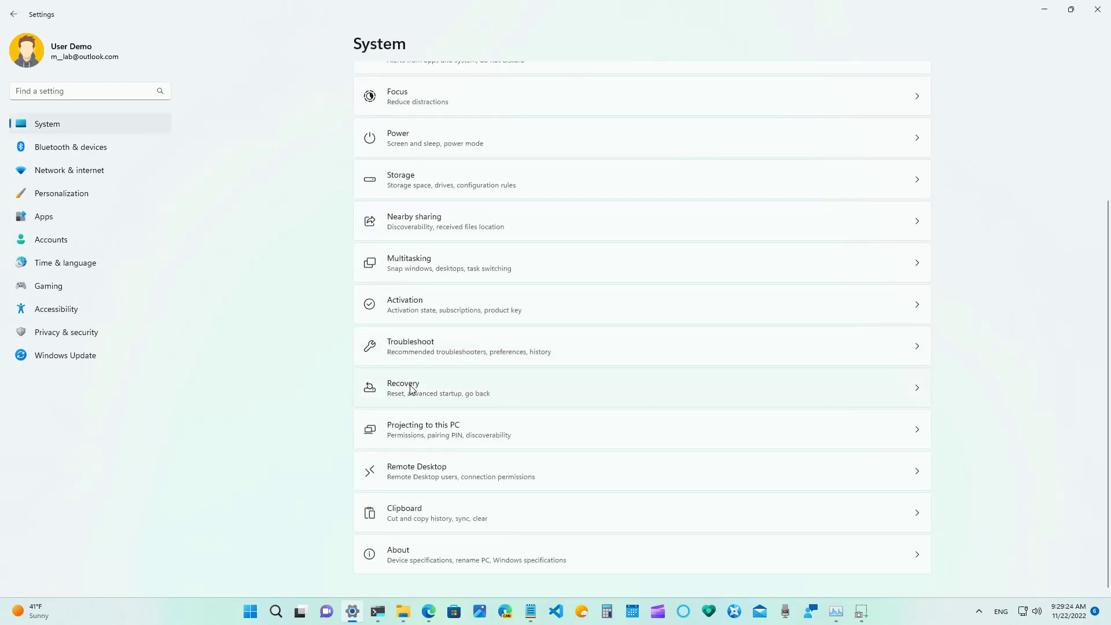
click(403, 387)
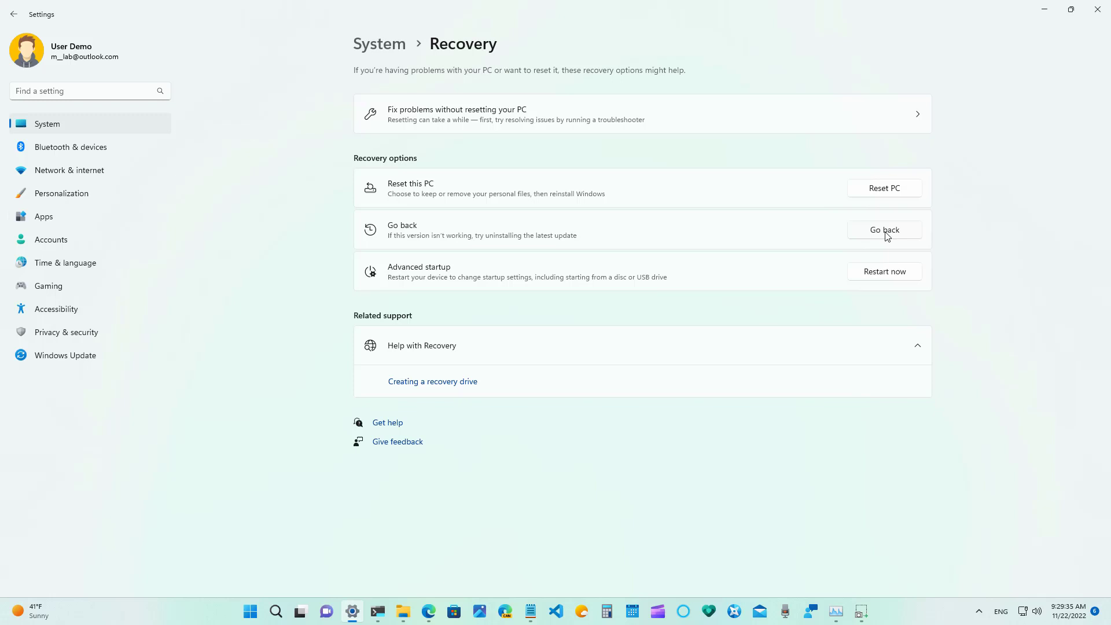
click(884, 229)
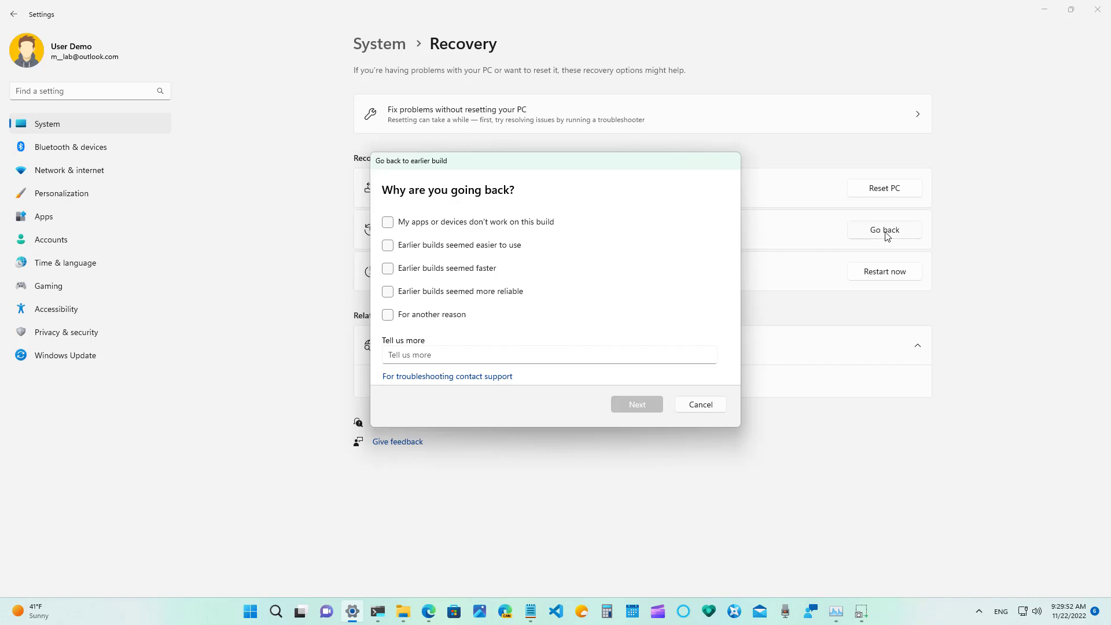
mouse_move(431, 323)
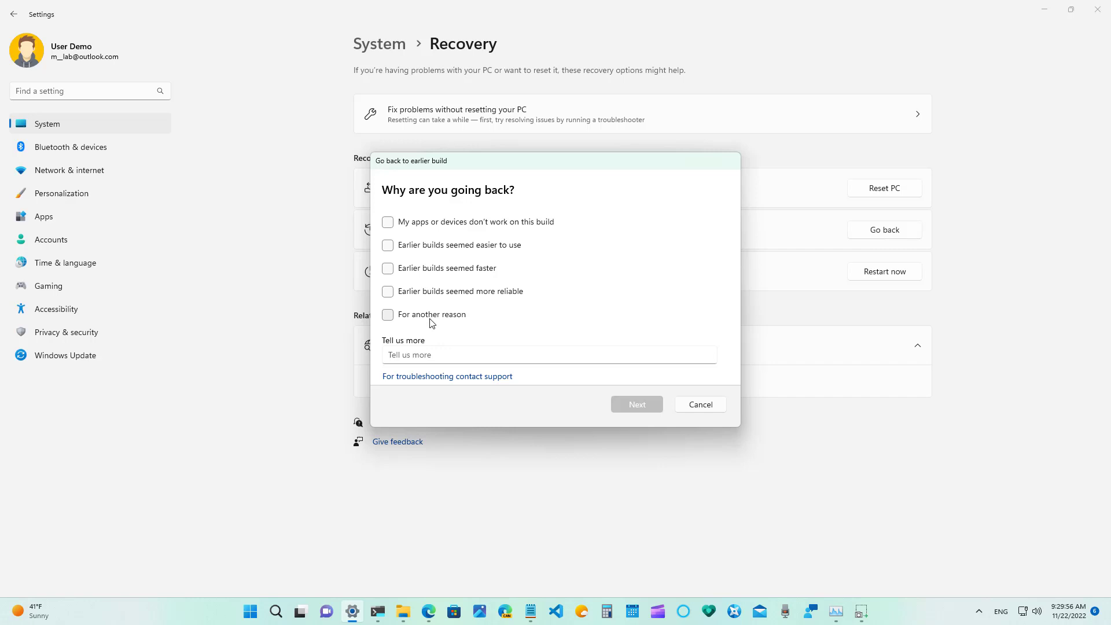
click(636, 404)
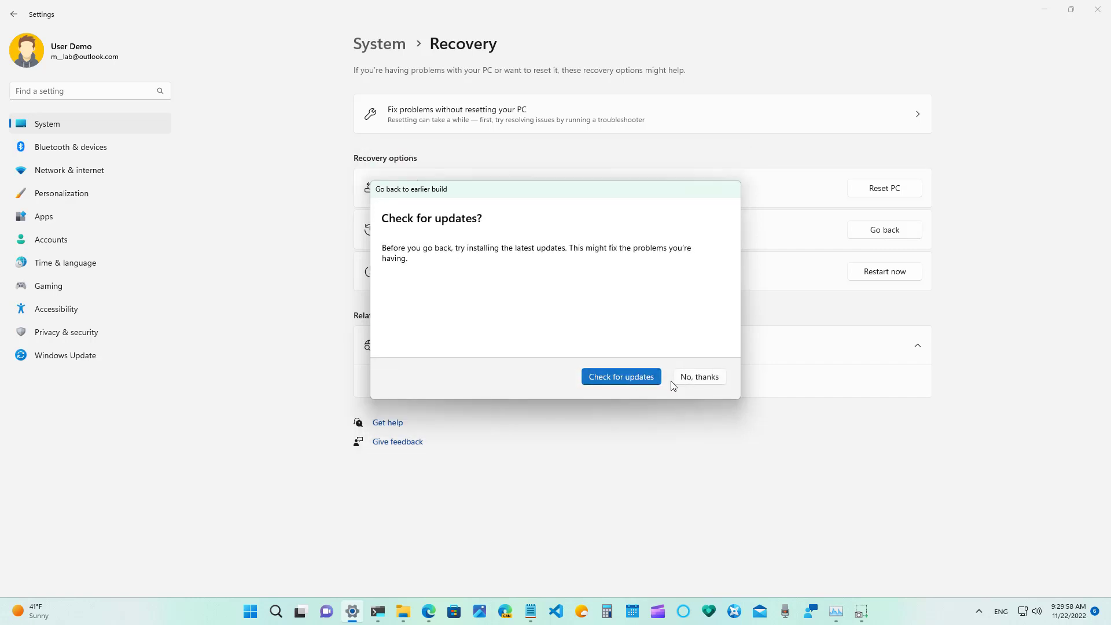
click(697, 376)
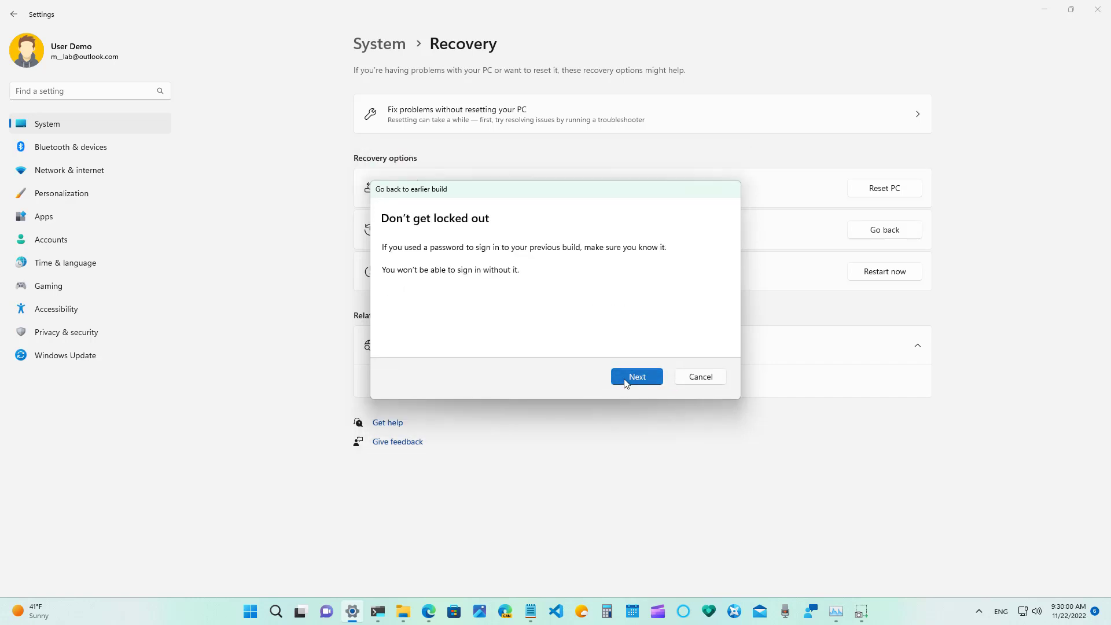
click(636, 376)
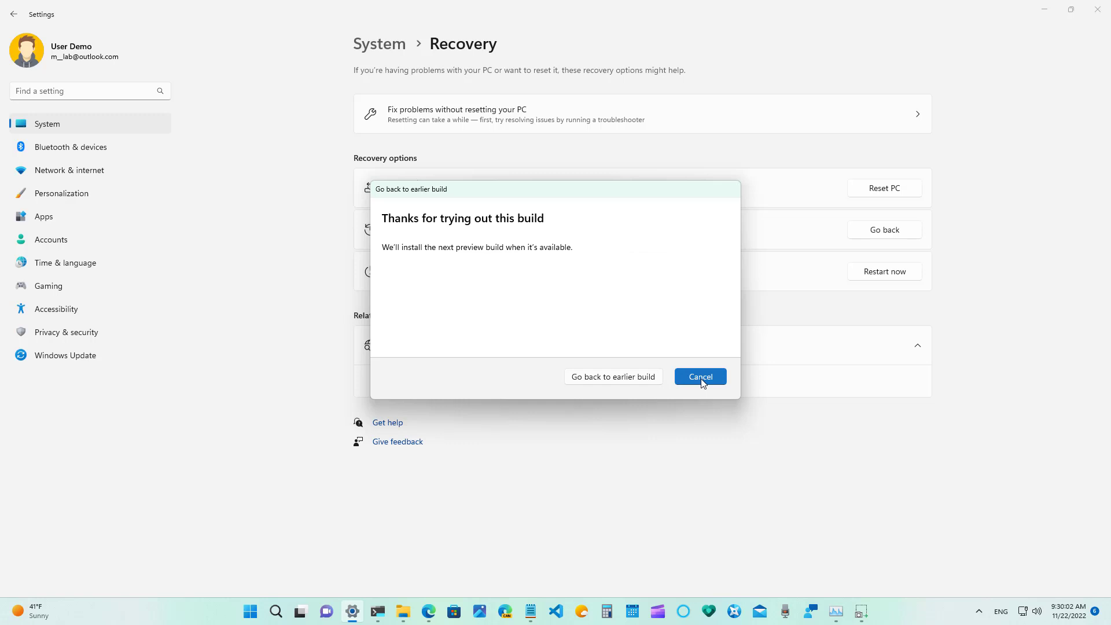
click(700, 376)
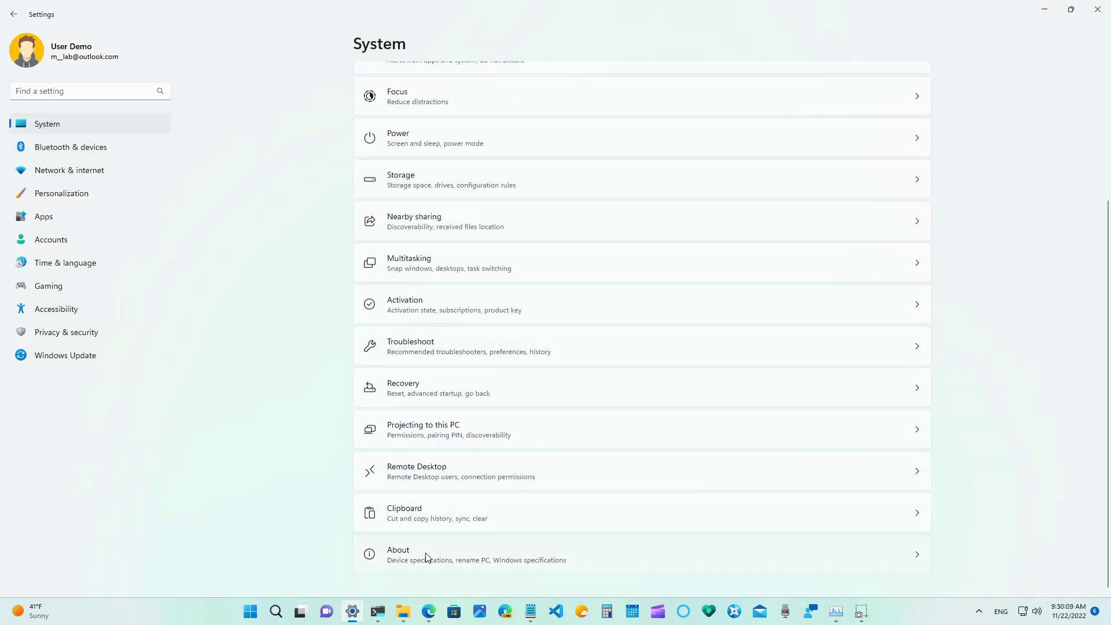
Expand 'Trade-in or recycle your PC' on the About page and follow its Learn more and Back up data links.
click(398, 554)
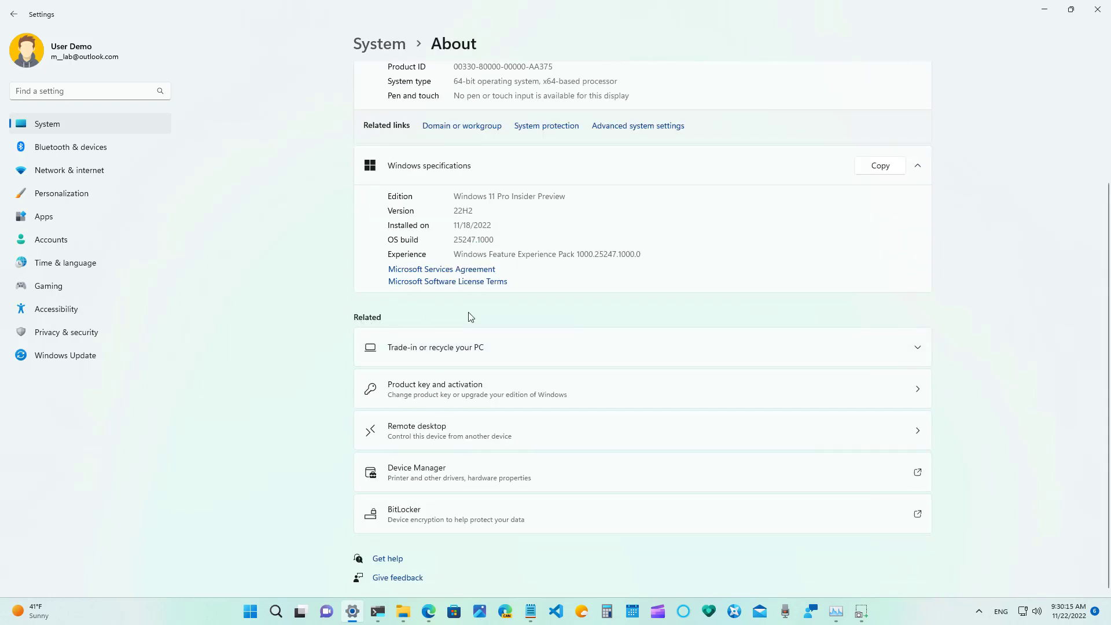
click(436, 348)
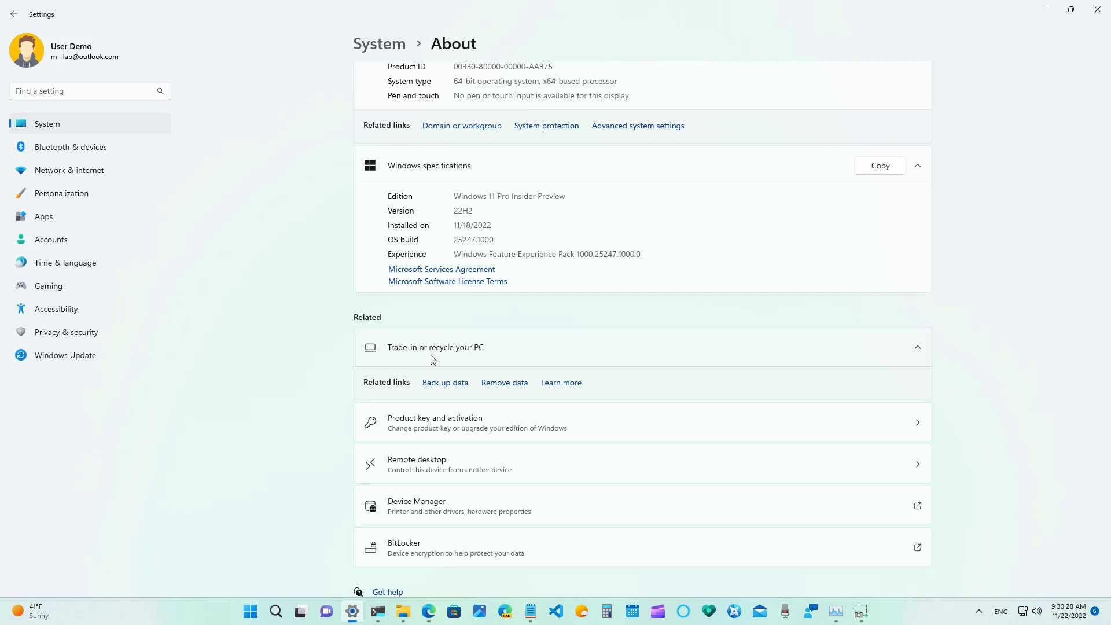
mouse_move(560, 384)
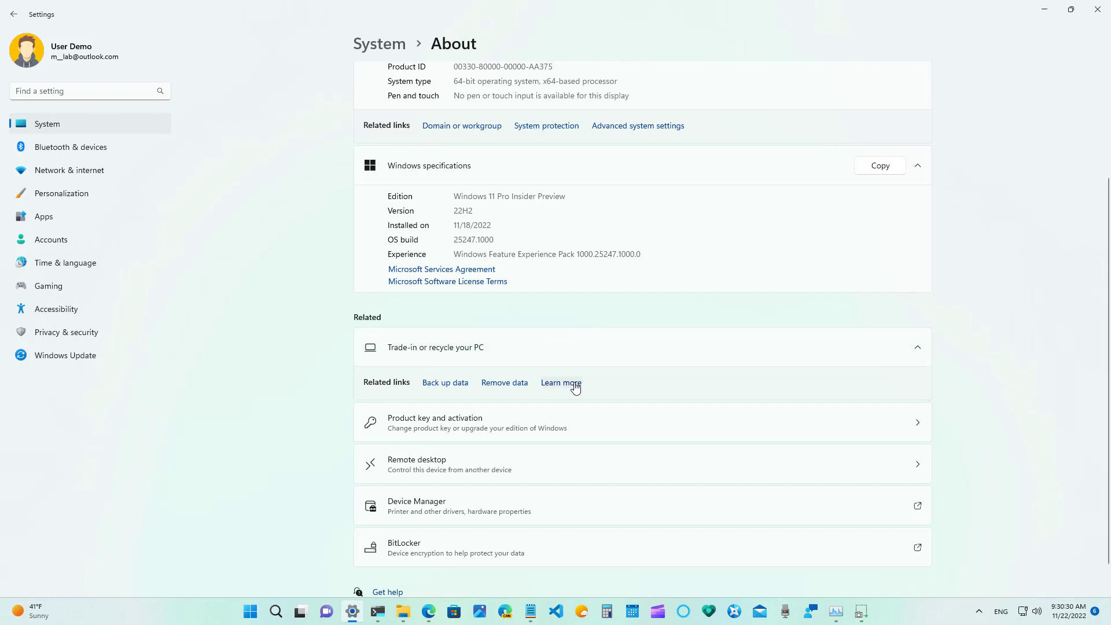
click(560, 383)
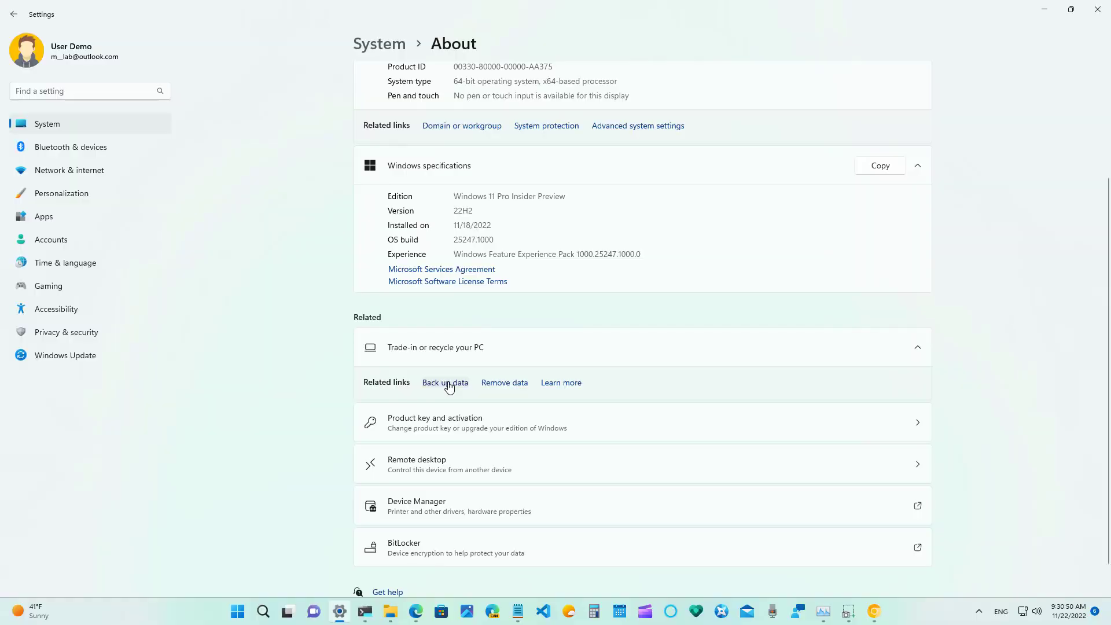
click(445, 383)
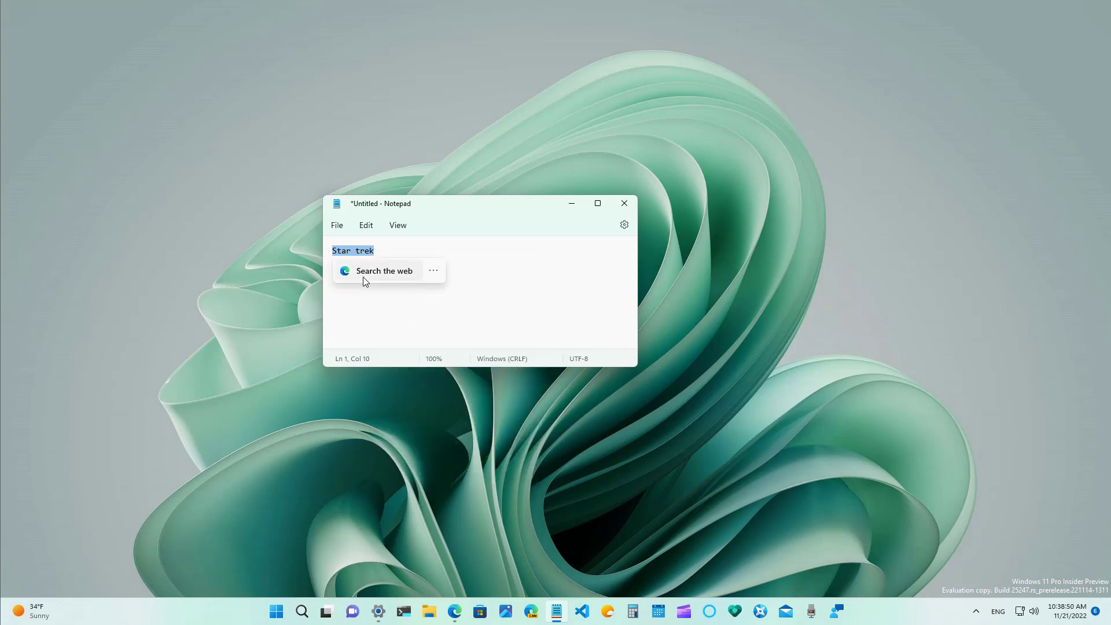
mouse_move(368, 278)
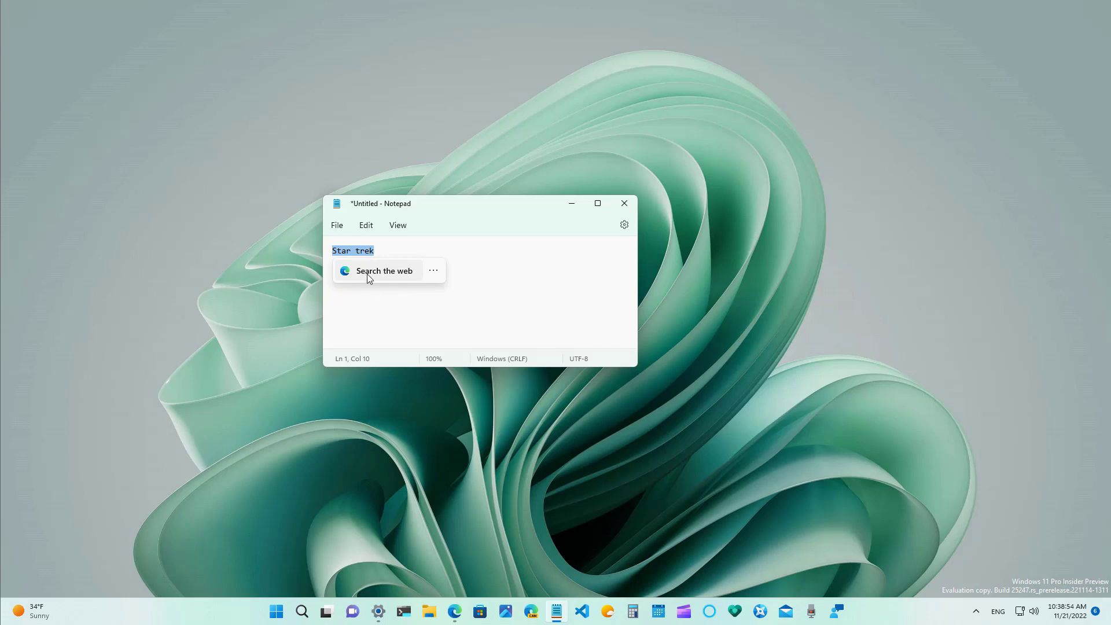
mouse_move(433, 270)
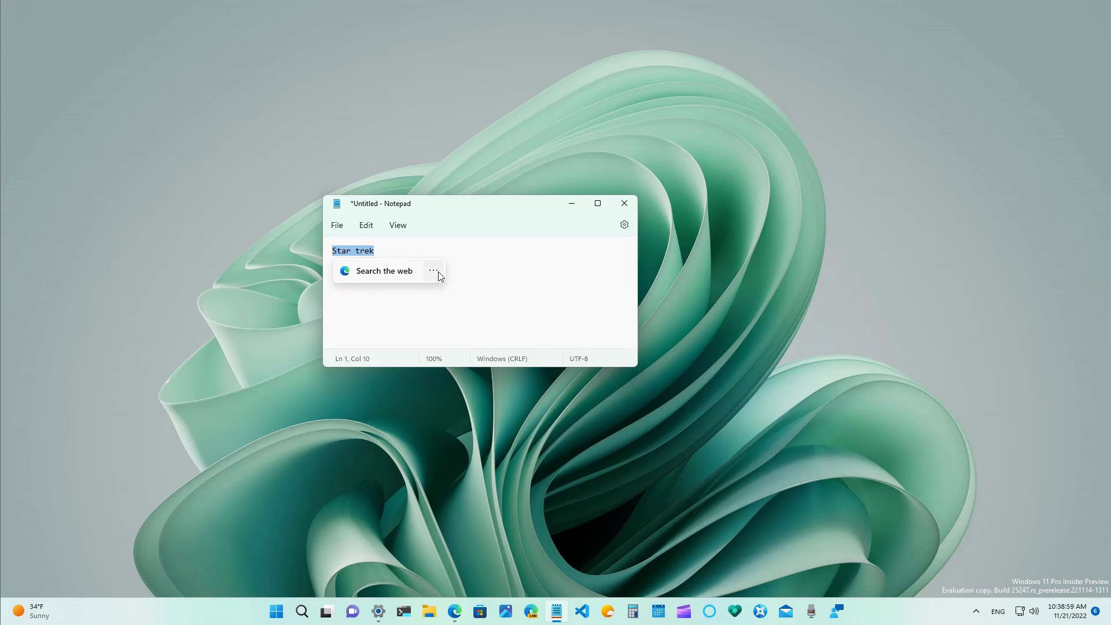
click(433, 271)
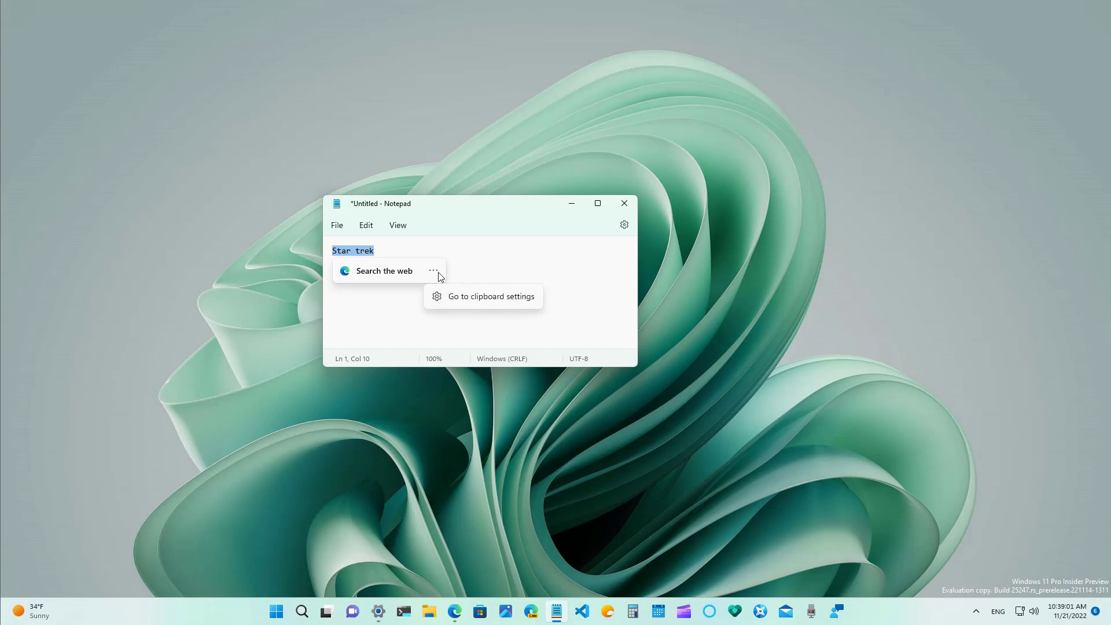
mouse_move(451, 304)
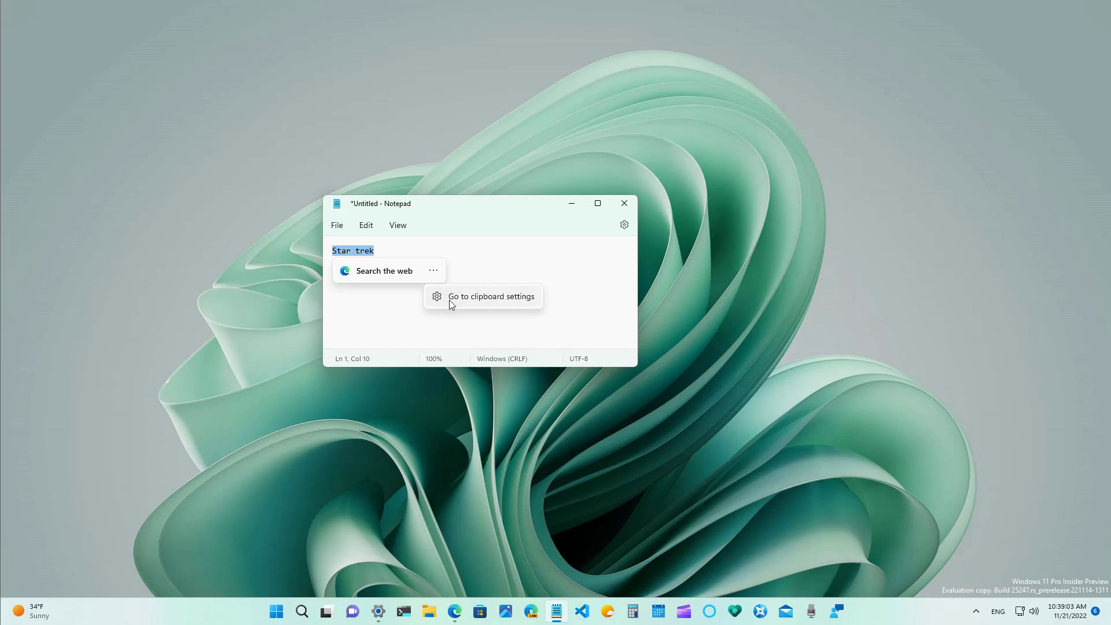
click(416, 257)
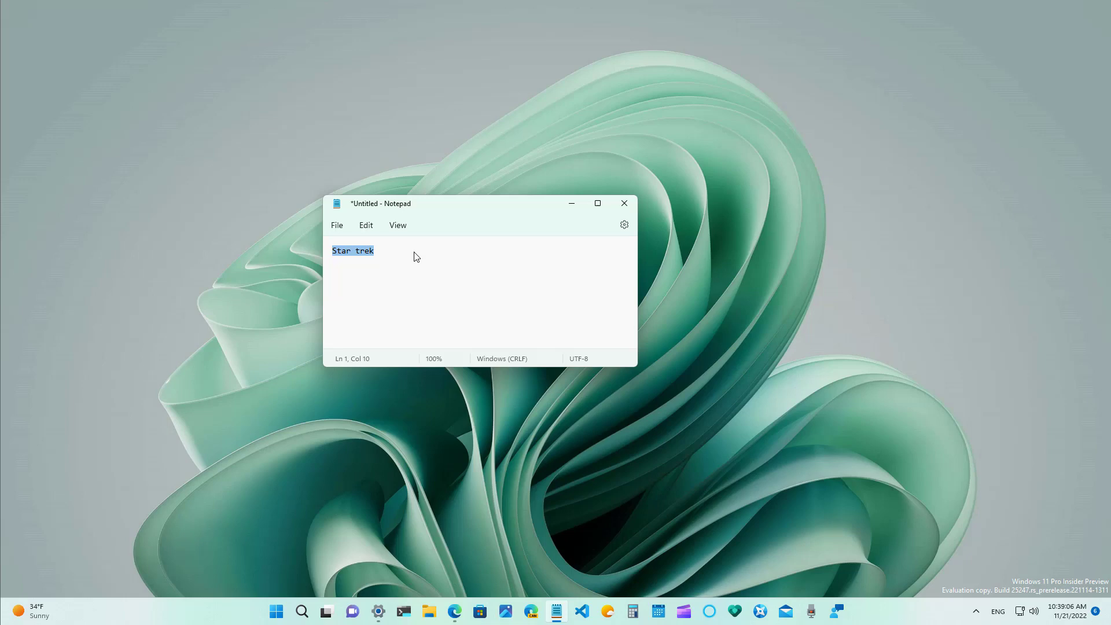
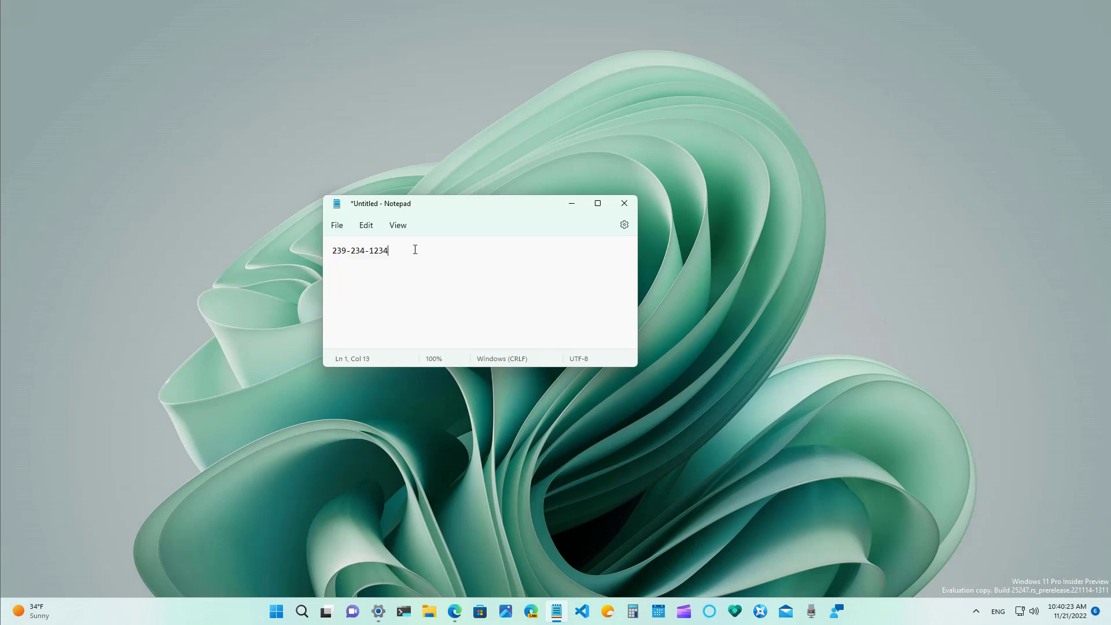
double_click(377, 250)
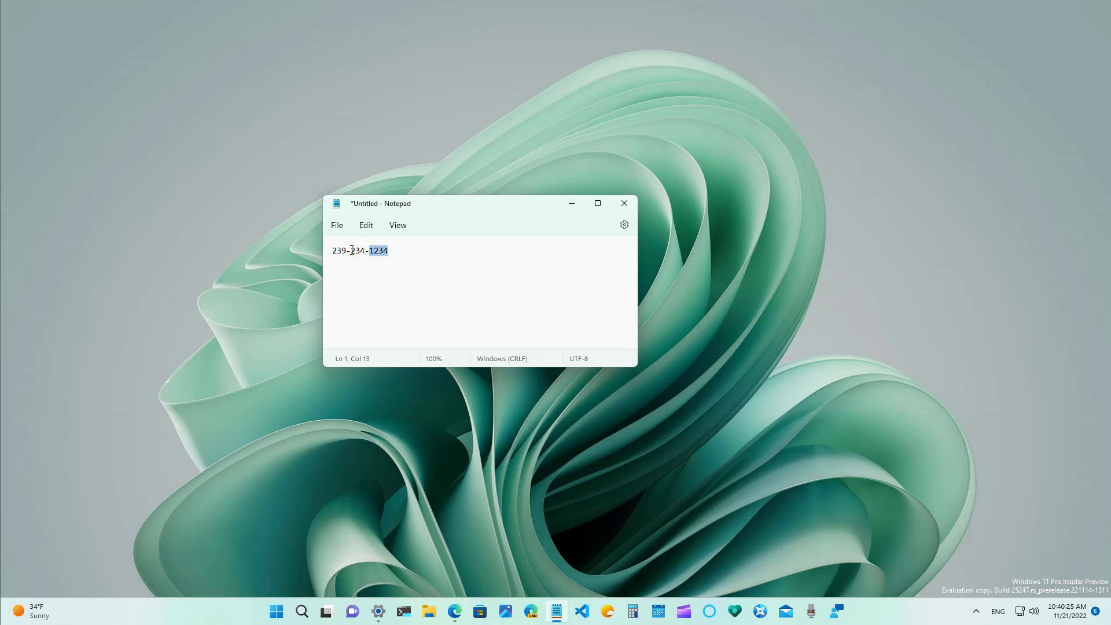
right_click(359, 250)
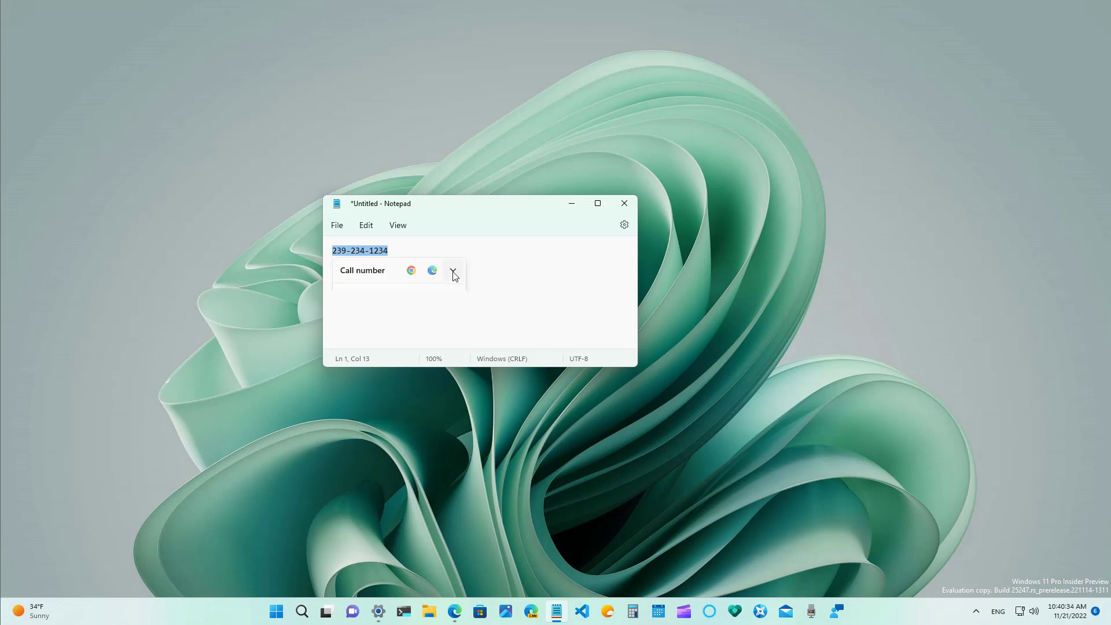
click(453, 274)
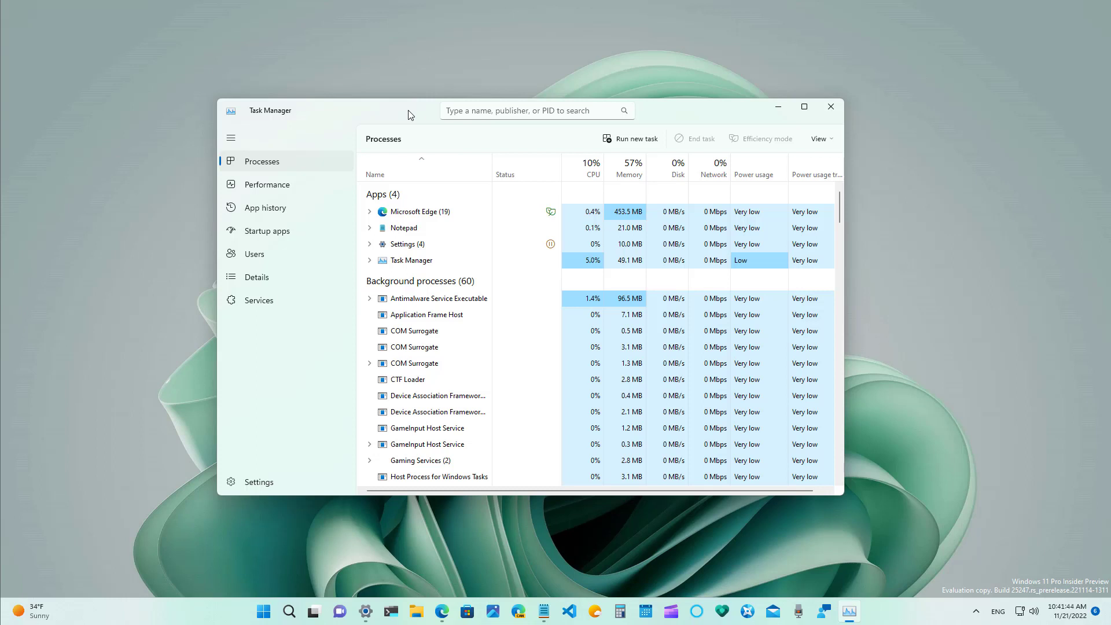
Filter the Processes list with the search term 'microsoft'.
click(528, 111)
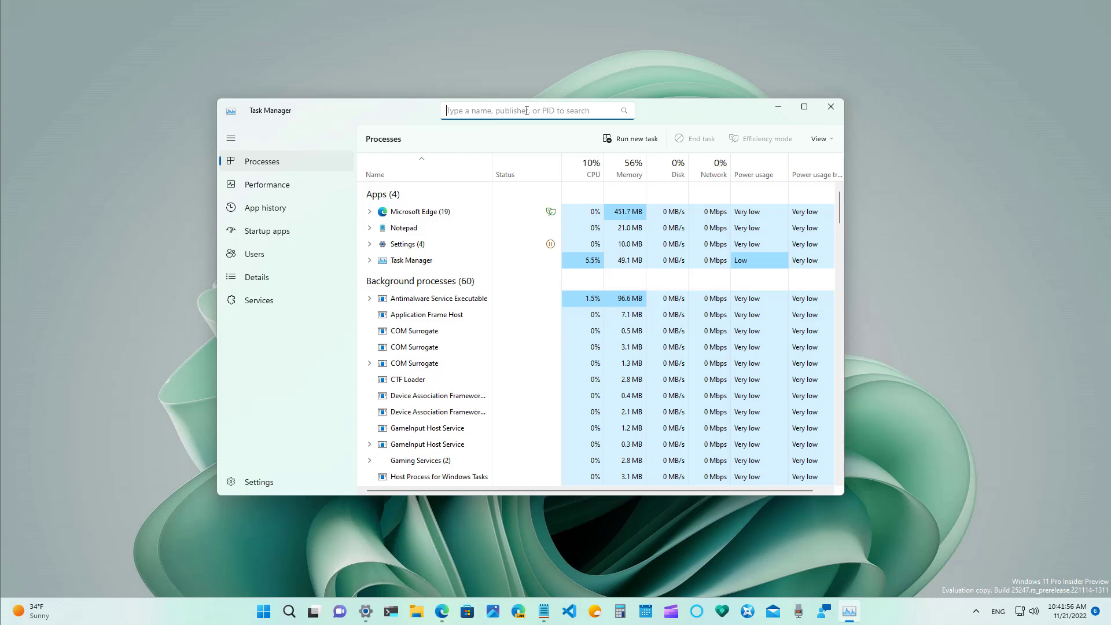
text(microsoft)
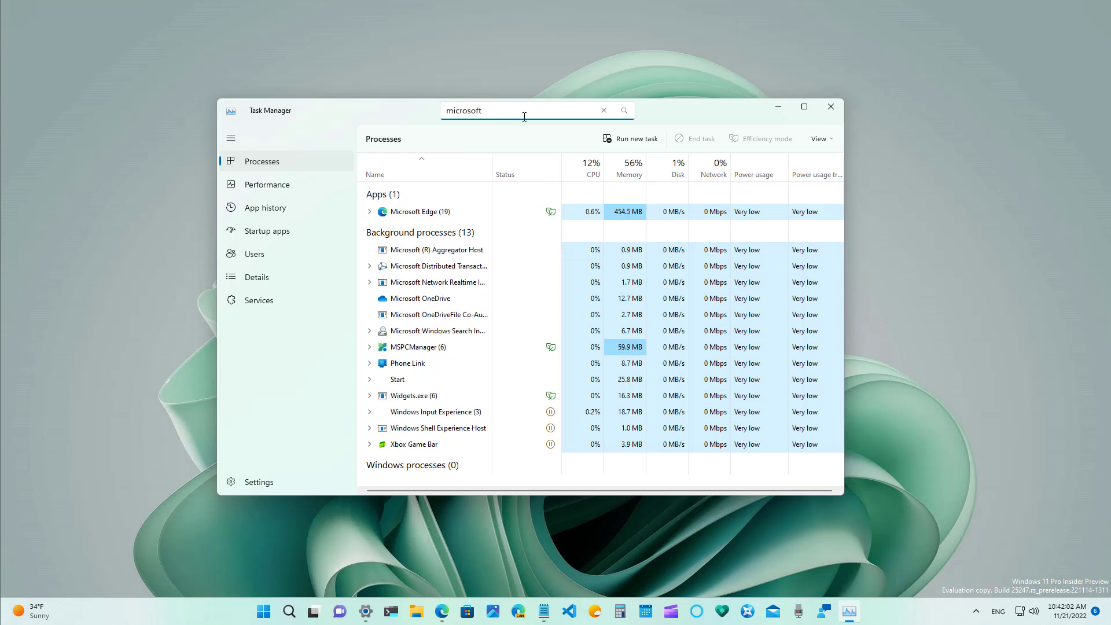
mouse_move(427, 229)
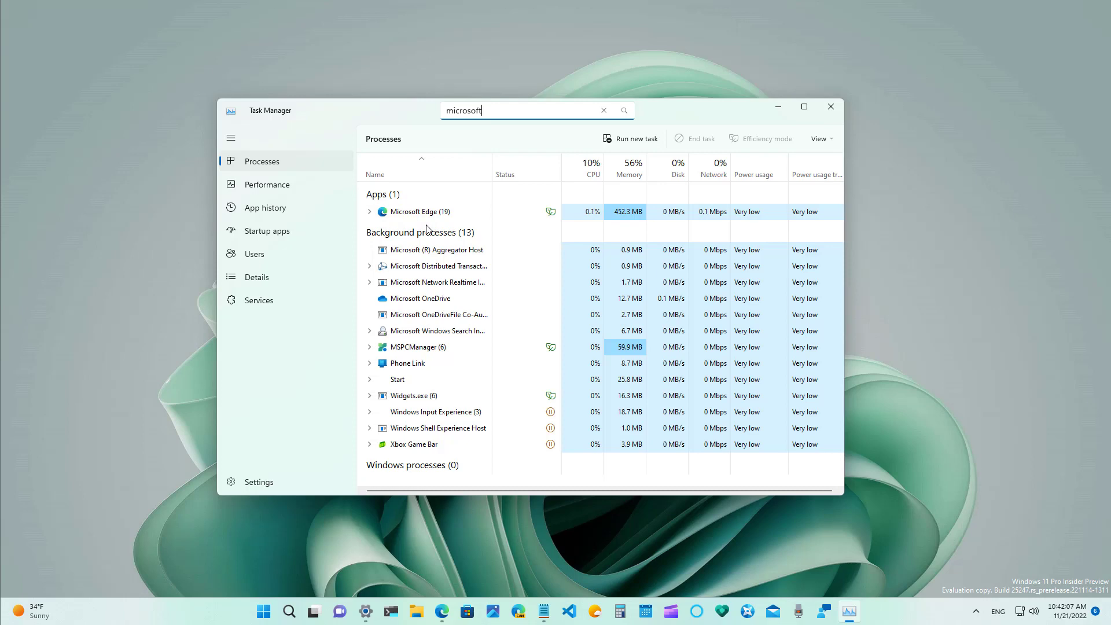
mouse_move(276, 276)
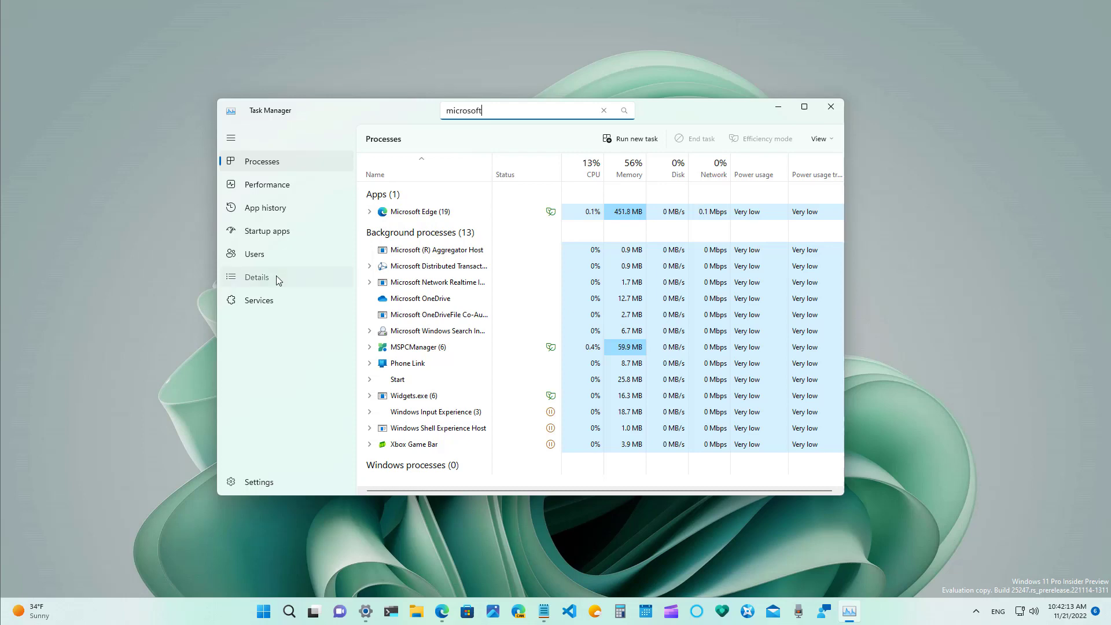
On the Details page search for 'explorer' to isolate explorer.exe, then clear the search to list all processes.
click(257, 277)
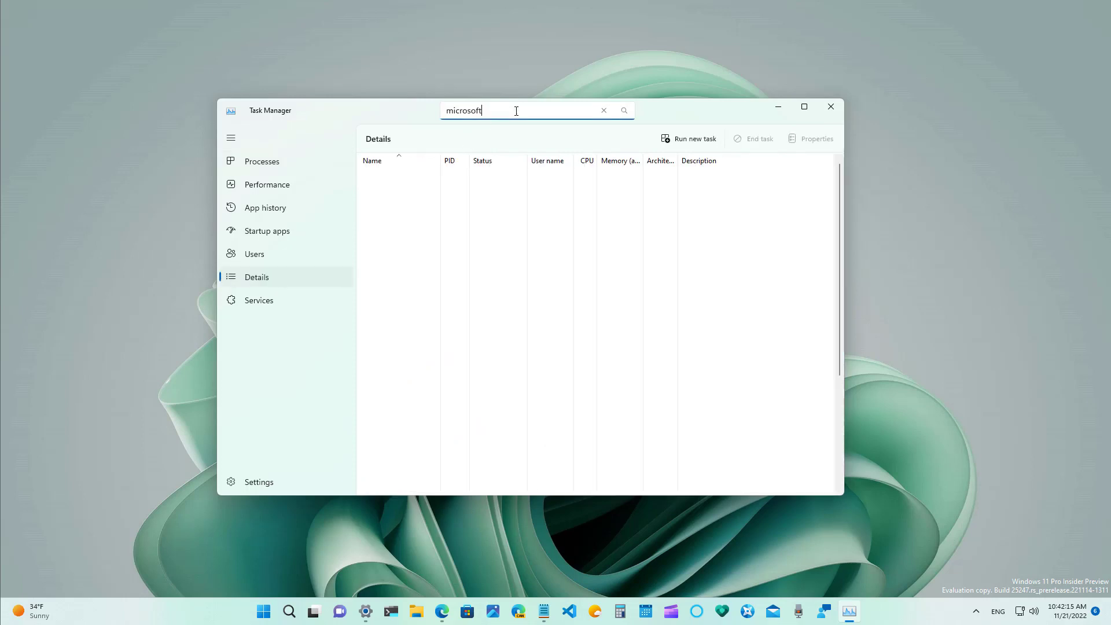
click(605, 111)
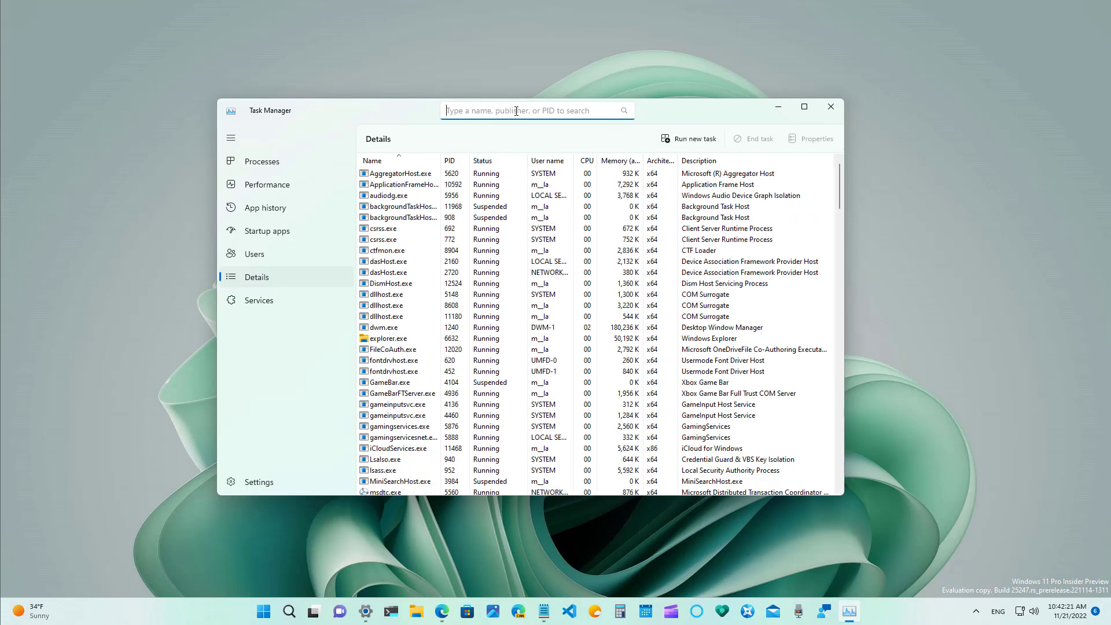
text(explorer)
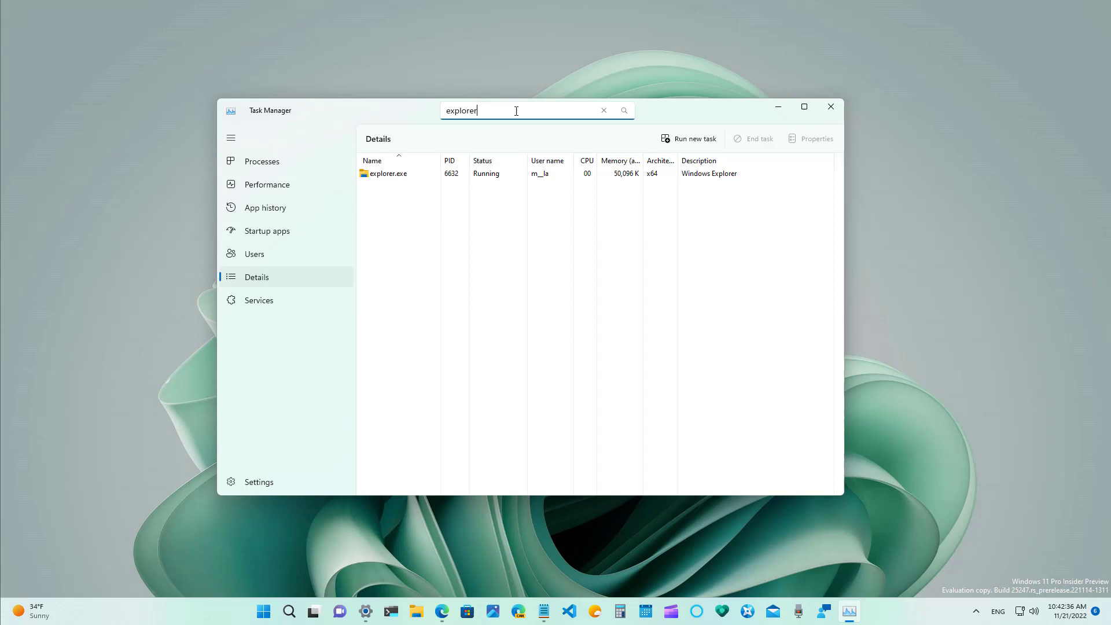
key(alt+f)
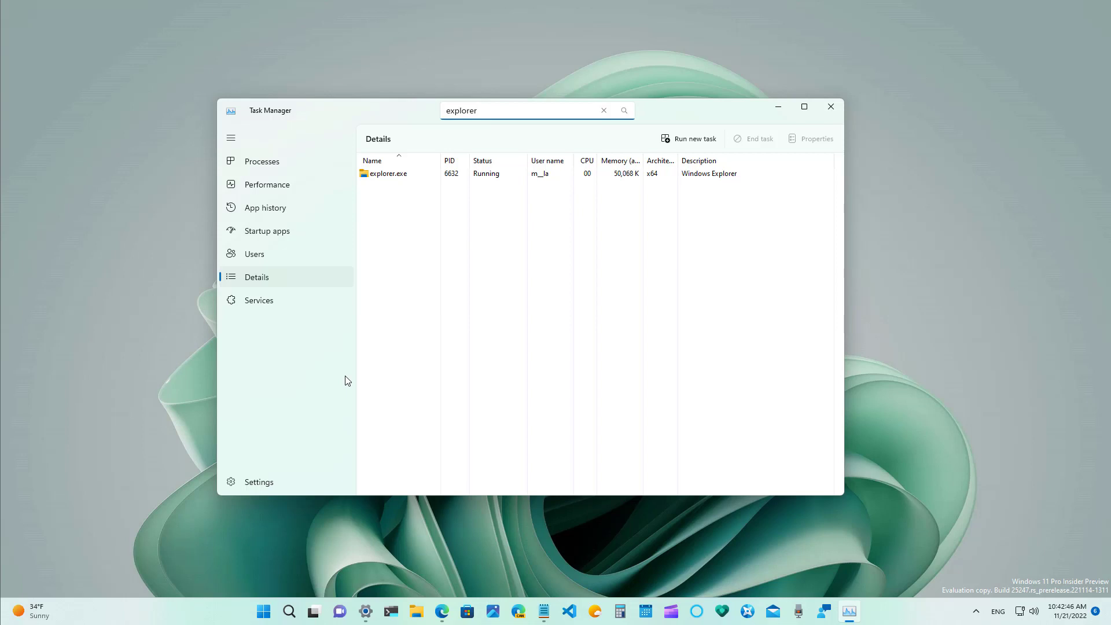
key(BackSpace)
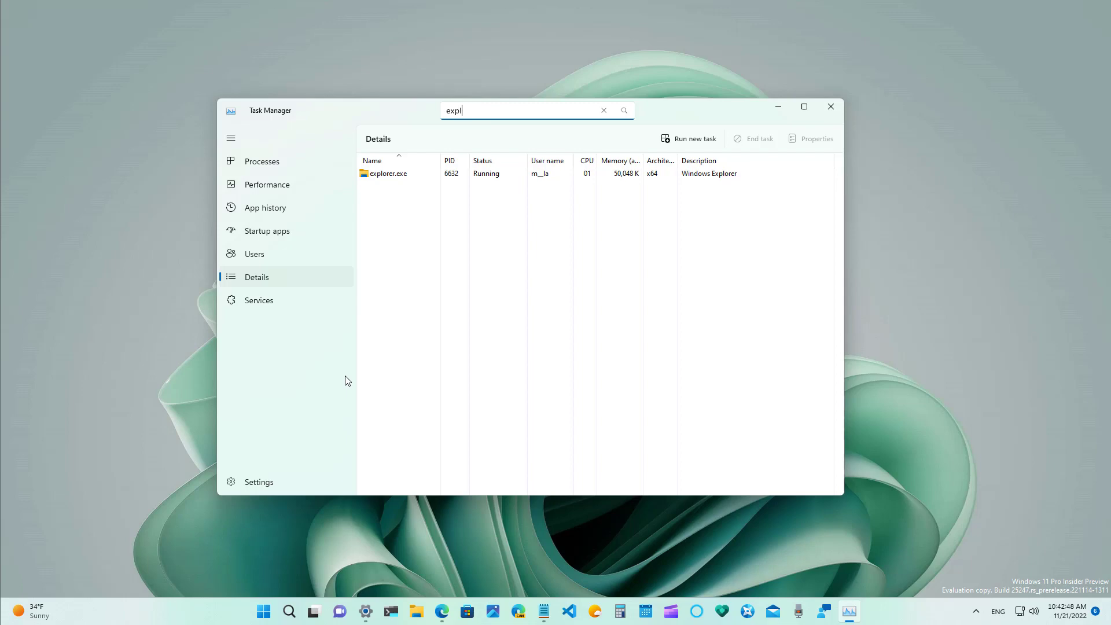
click(603, 110)
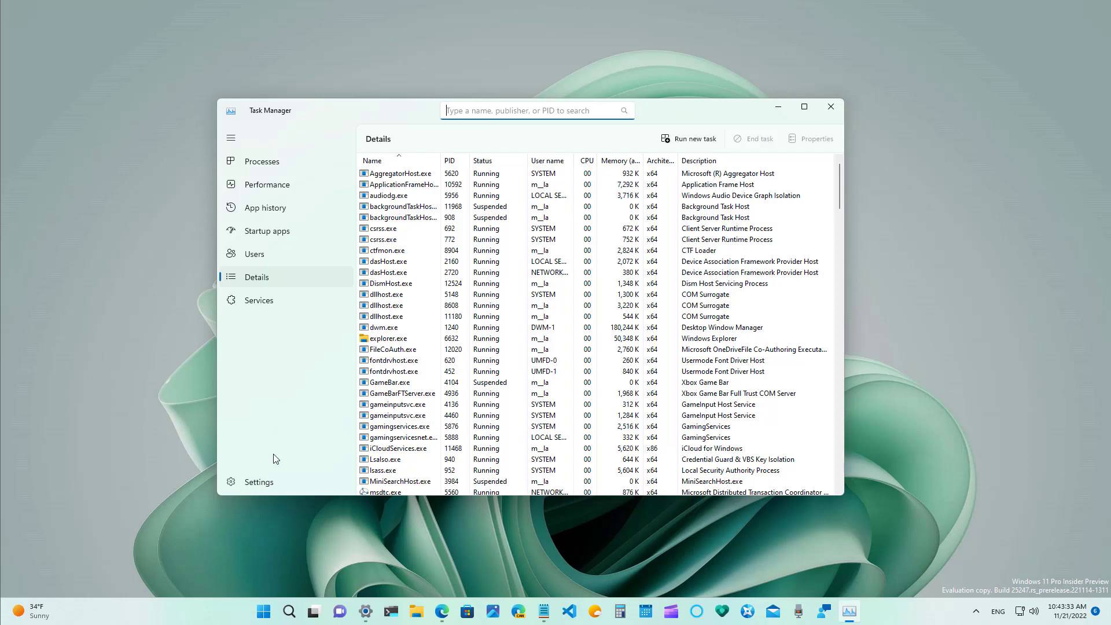
In Task Manager settings switch App theme to Dark, then back to Use system setting.
click(258, 482)
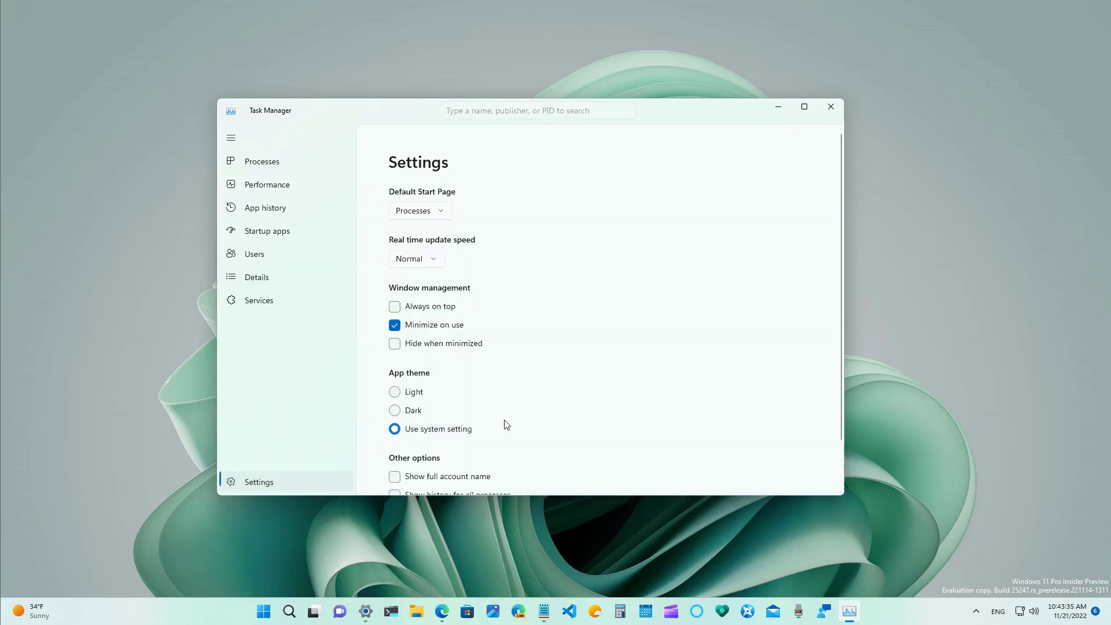
scroll(down, 3)
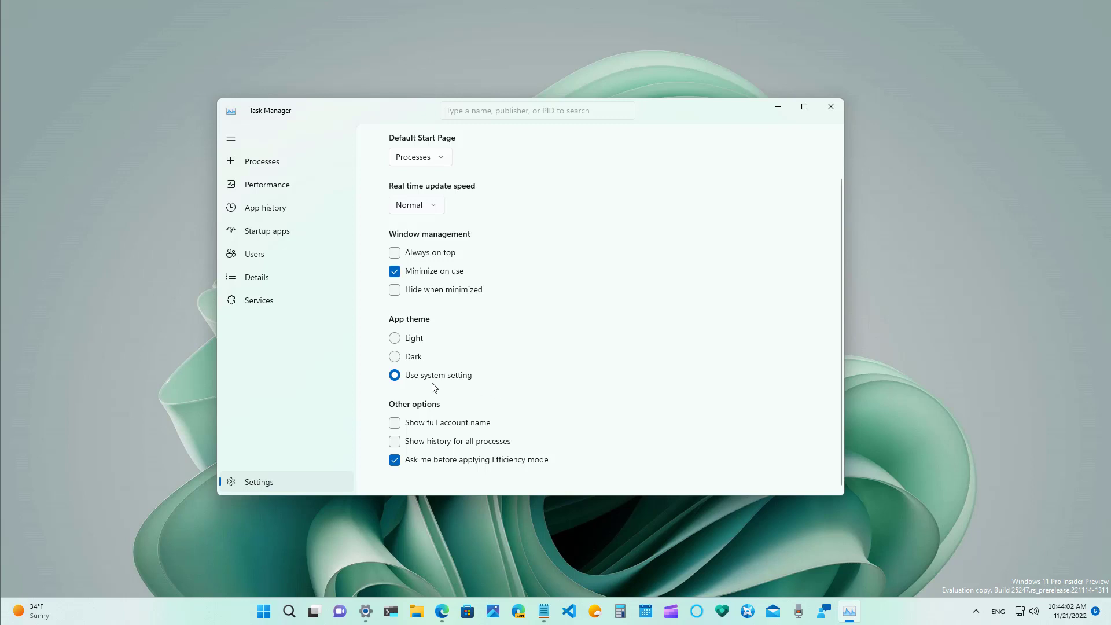
click(395, 357)
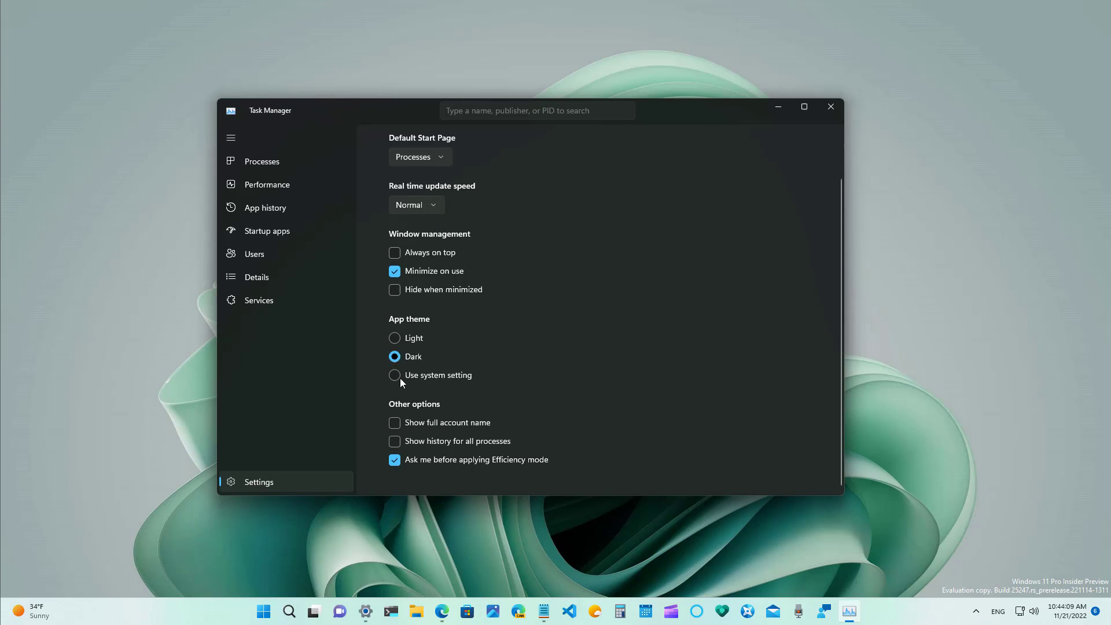
click(262, 161)
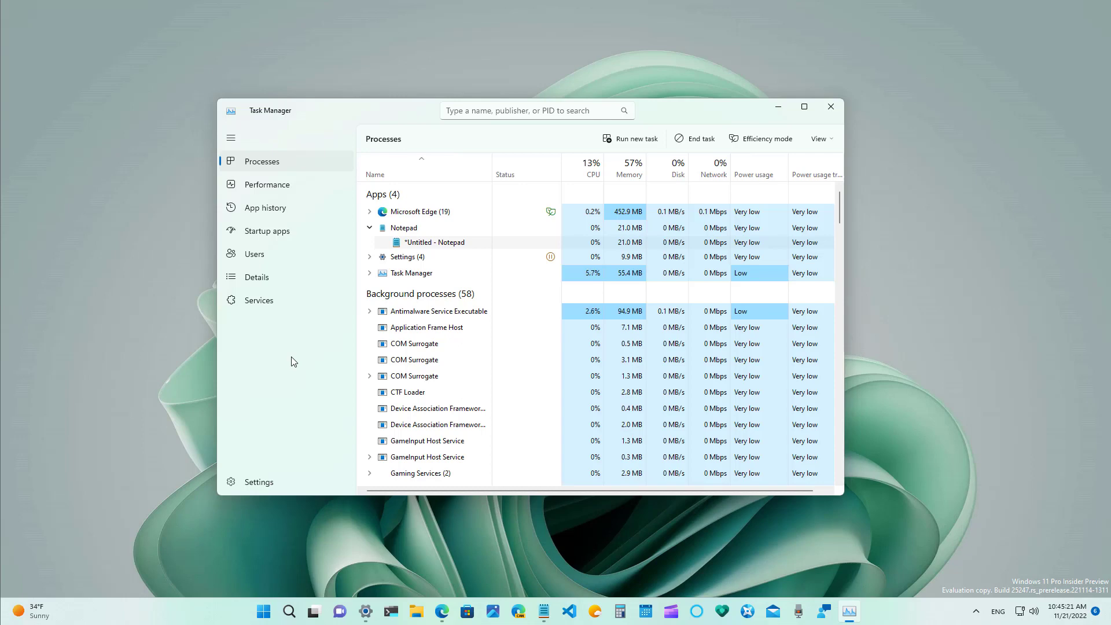
mouse_move(429, 243)
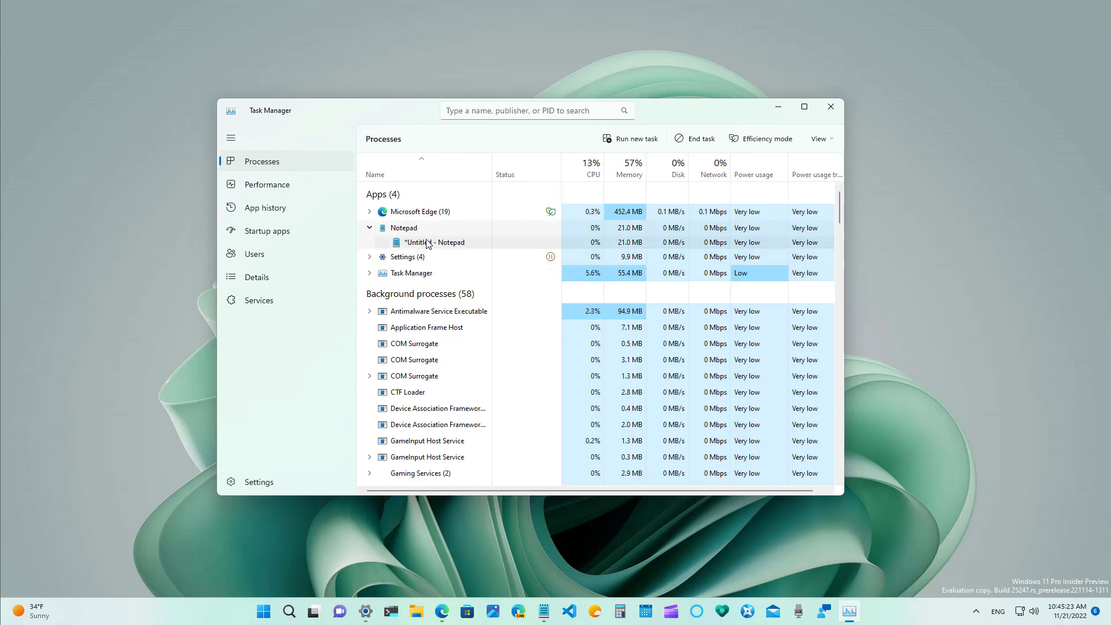
Request Efficiency mode for Notepad from the Processes list, raising its confirmation prompt.
click(761, 137)
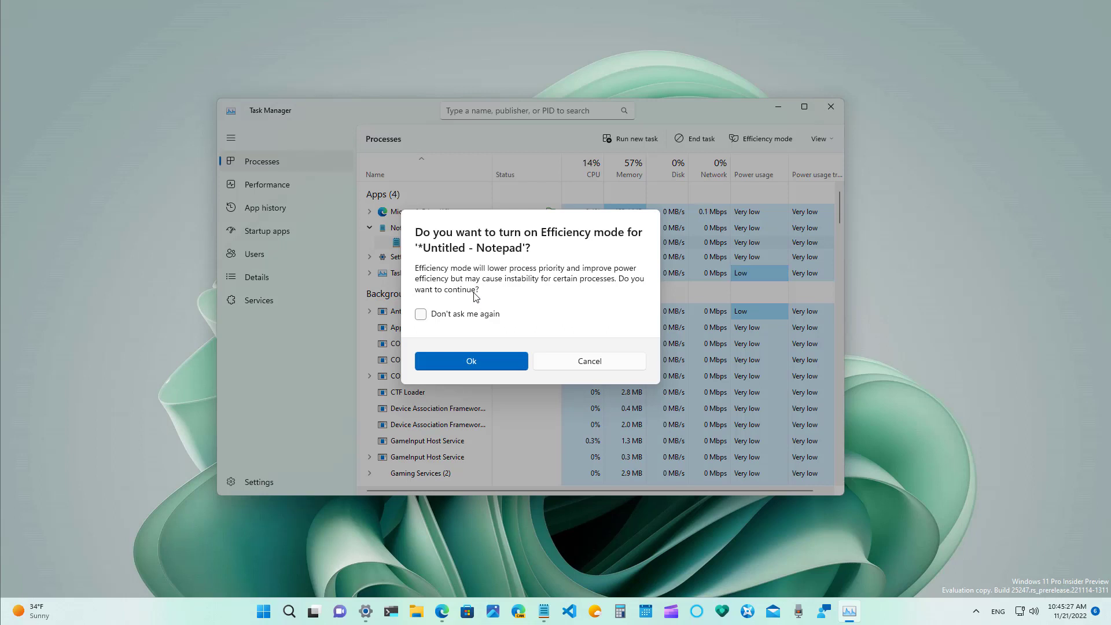